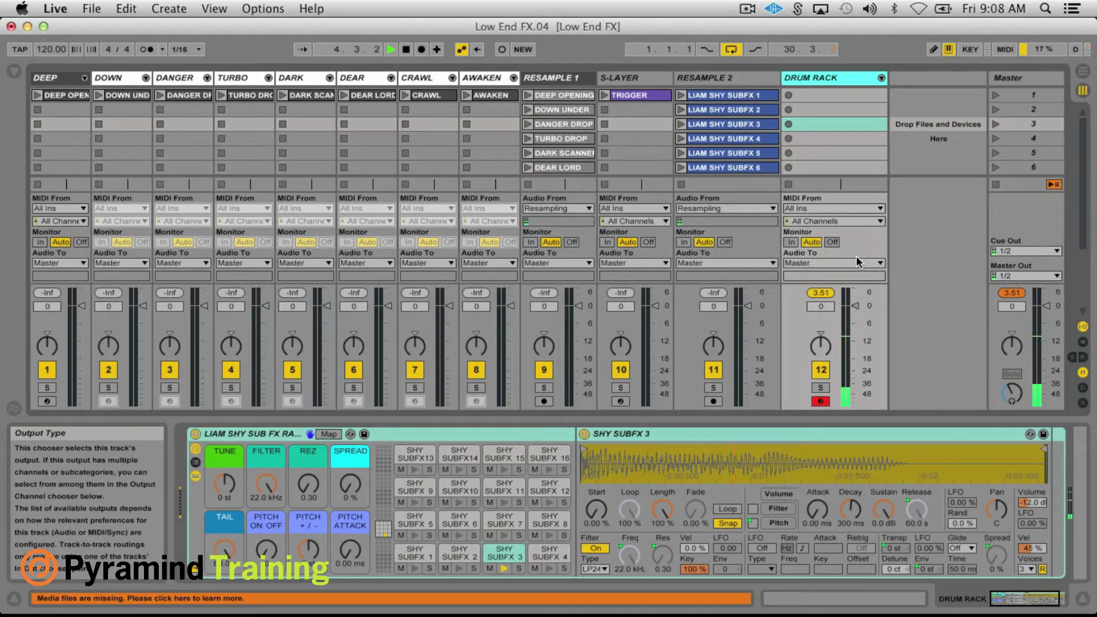
- Audition the SHY SUBFX 10 pad and another sub-hit pad on the Drum Rack
left_click(459, 488)
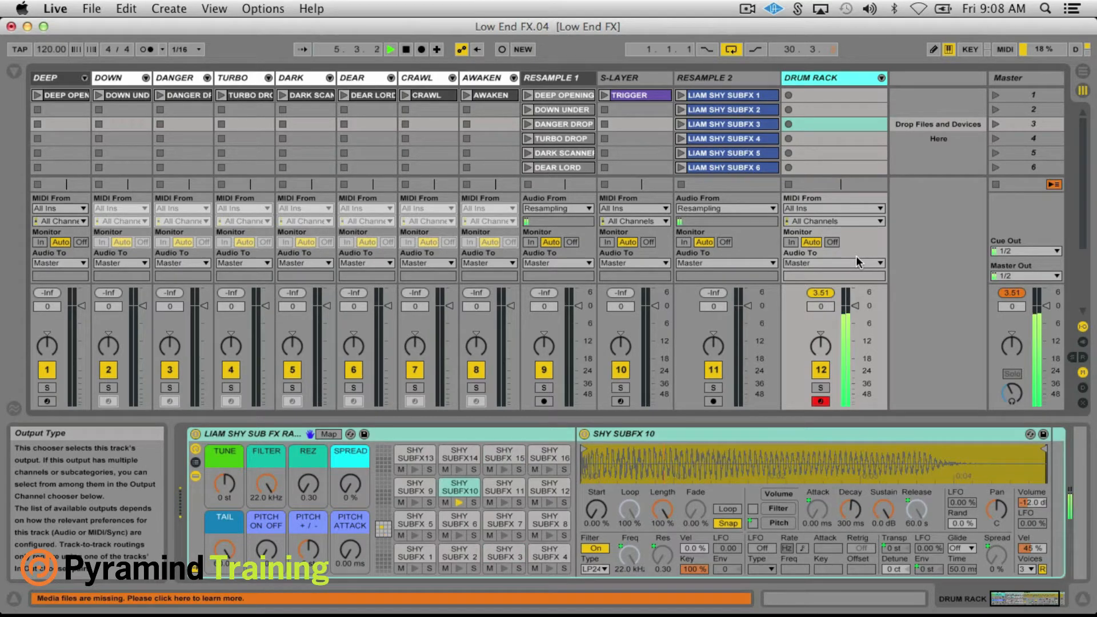
left_click(503, 453)
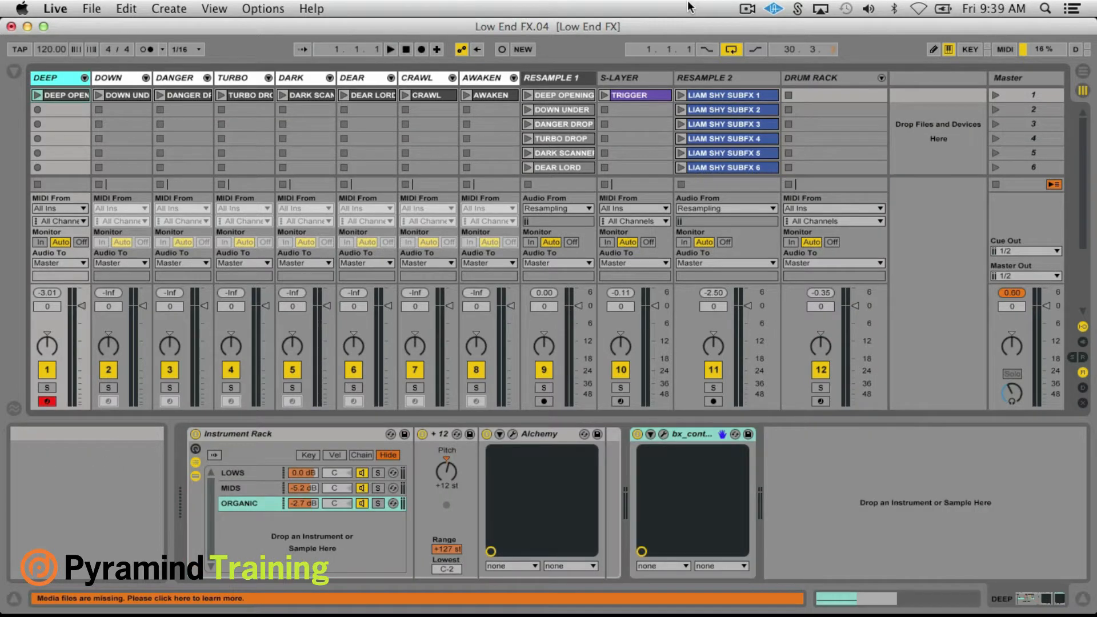
mouse_move(47, 82)
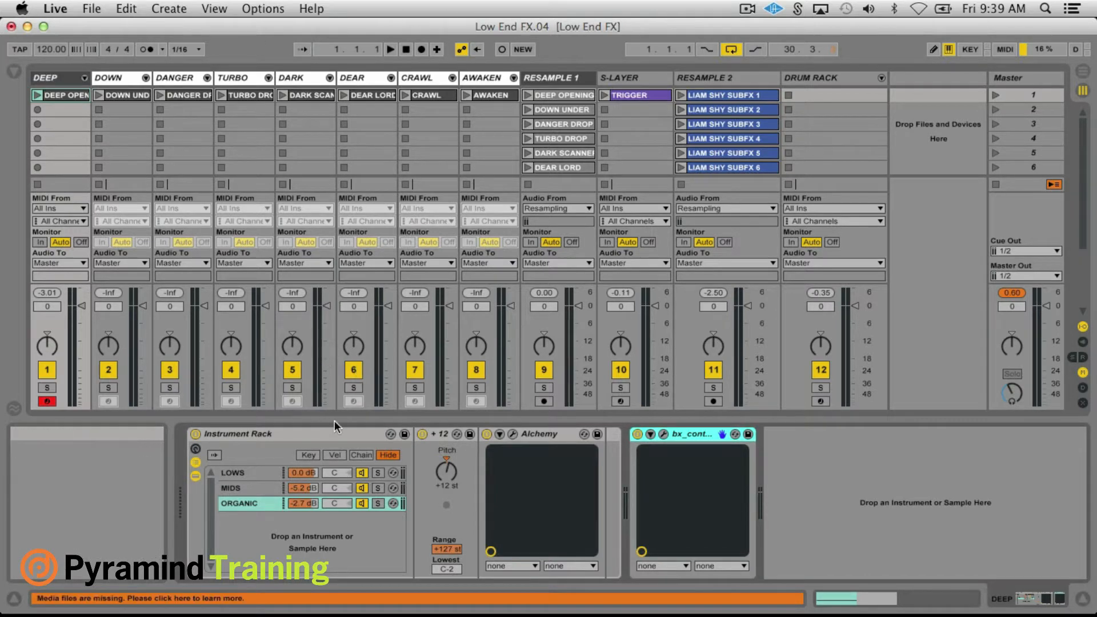
mouse_move(110, 134)
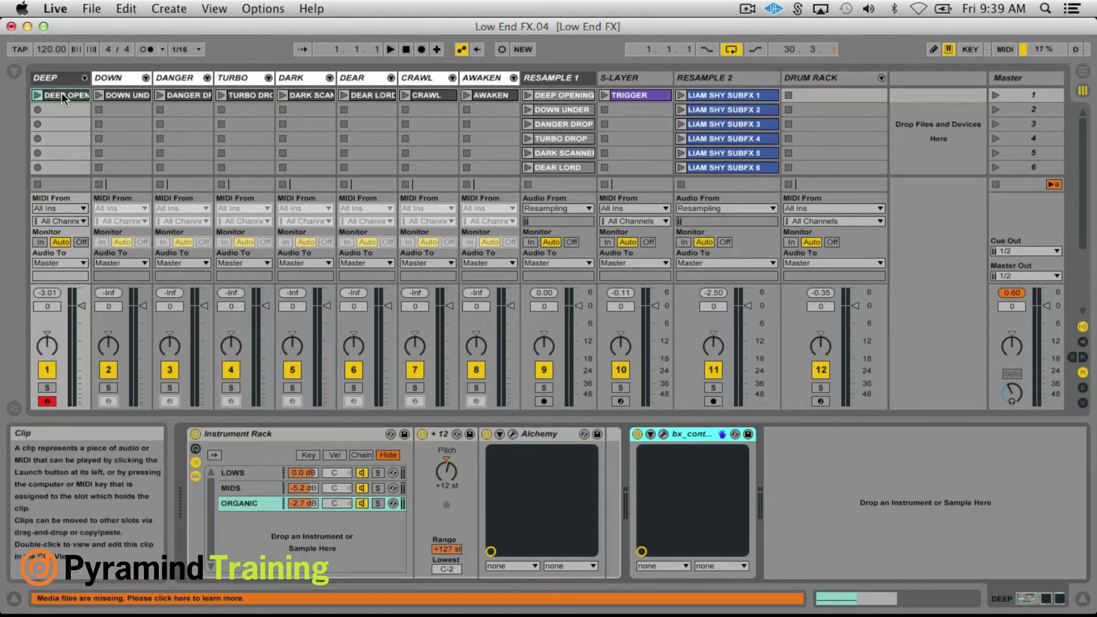
- Inspect the DEEP rack's ORGANIC and LOWS chains, showing LOWS devices with SubBoom Bass soloed
double_click(60, 95)
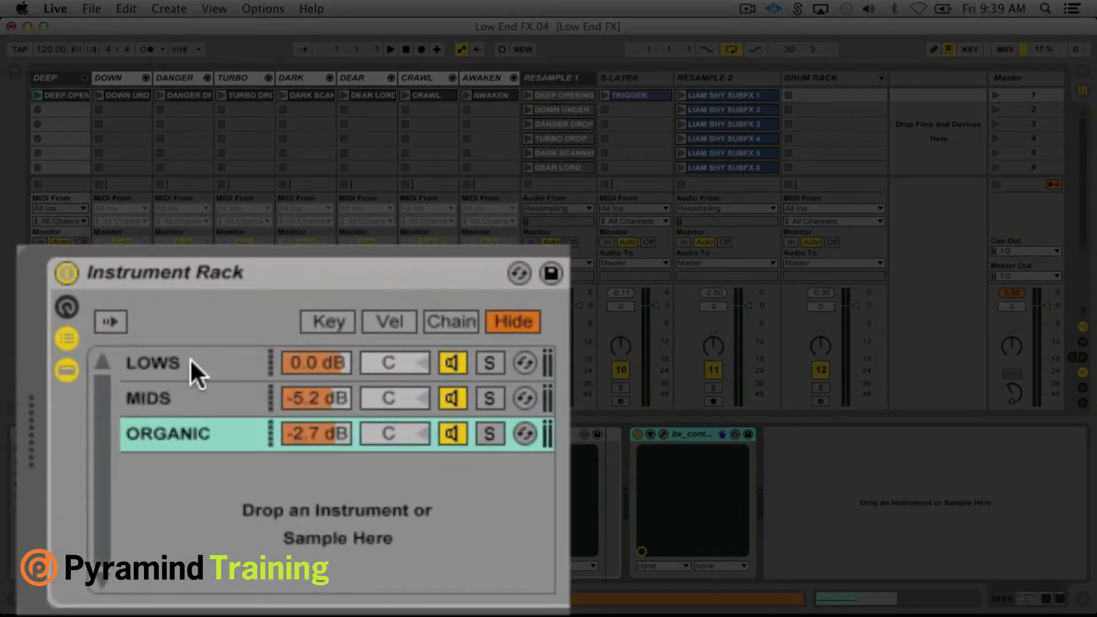
left_click(168, 435)
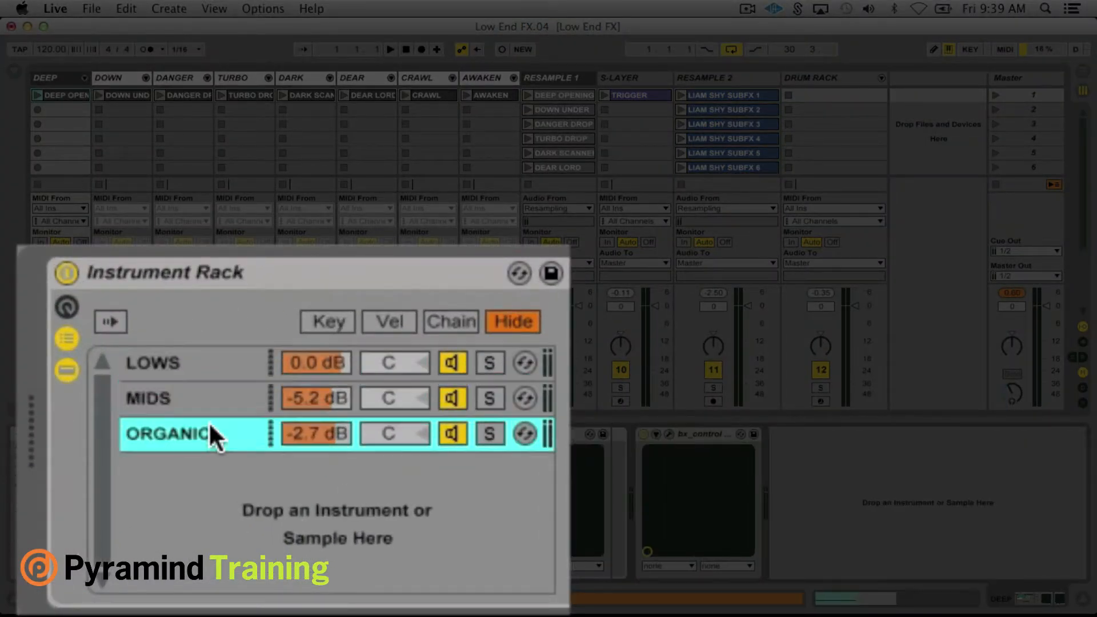
left_click(168, 362)
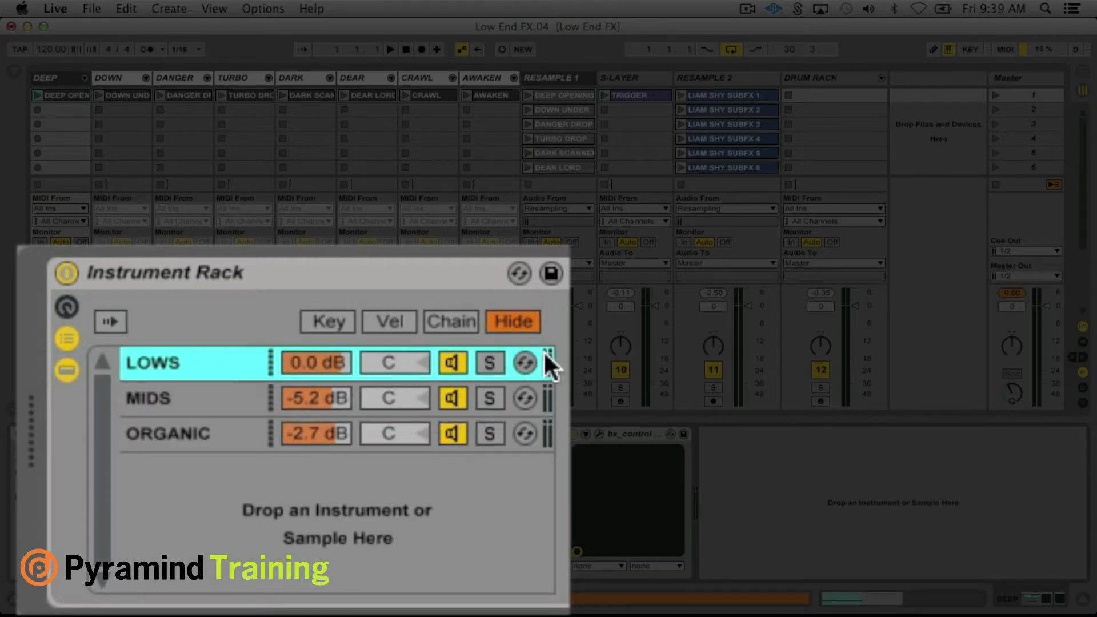
left_click(491, 362)
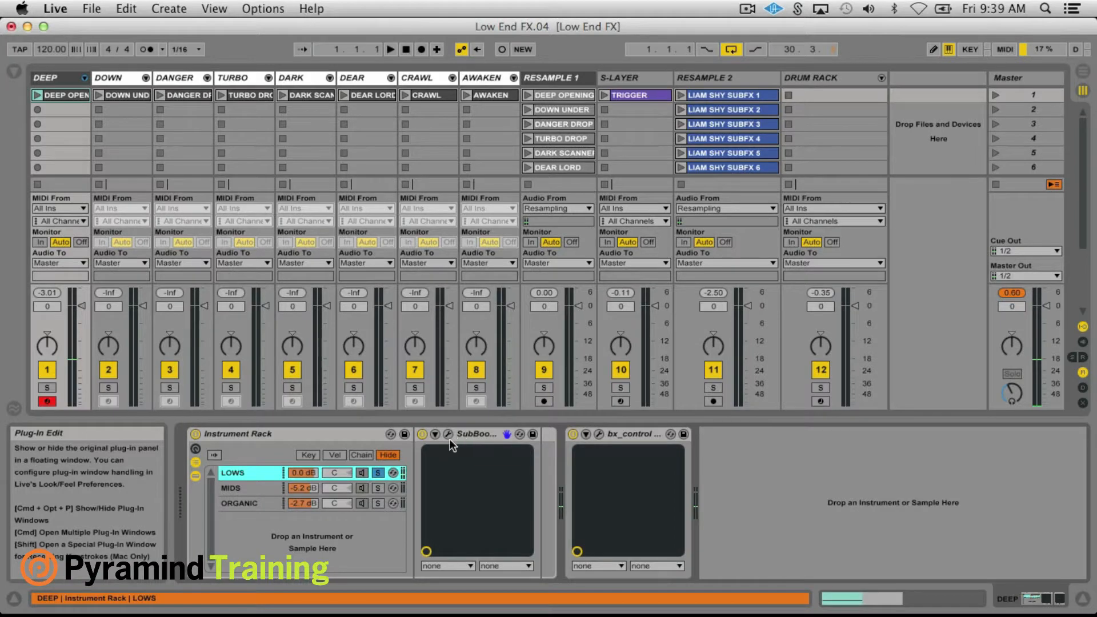
left_click(448, 434)
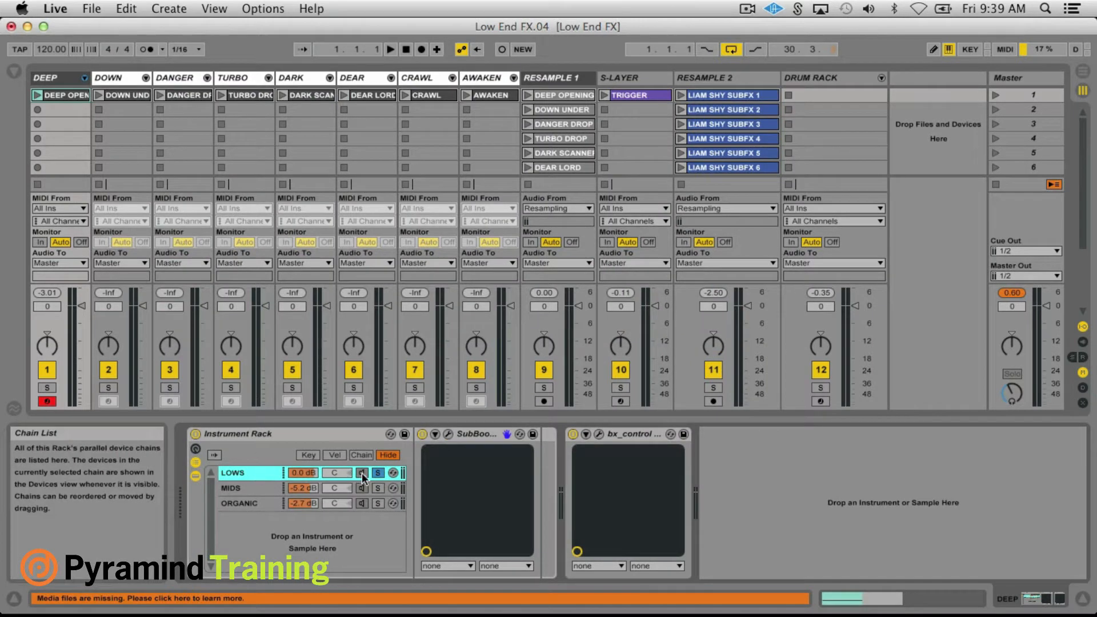
- Select the MIDS chain holding Zebra2 and solo it to hear it alone
left_click(238, 488)
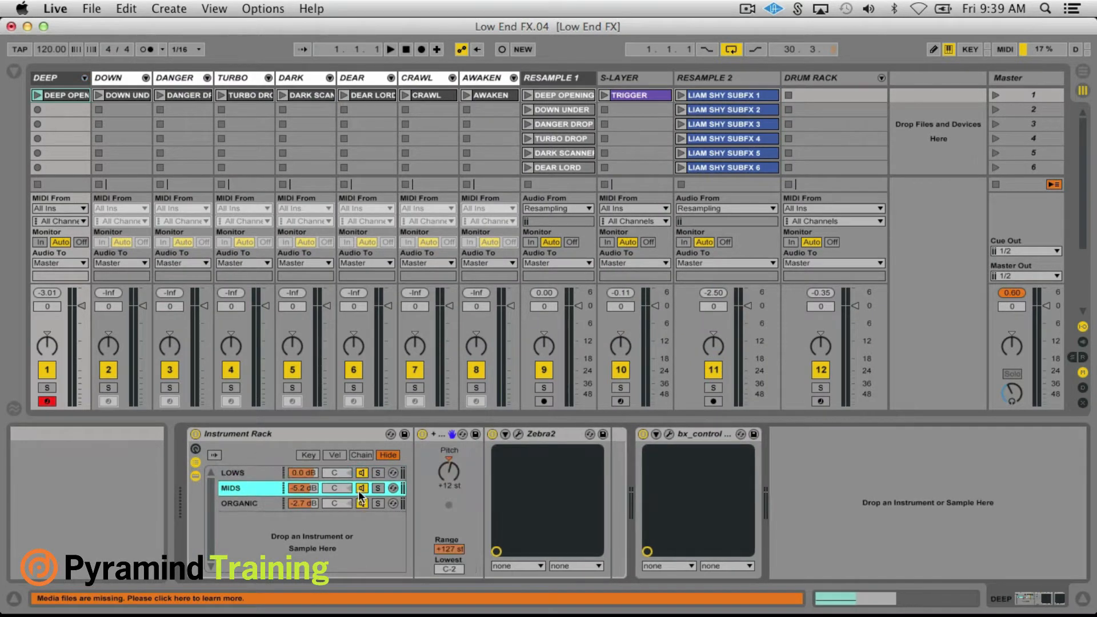
left_click(378, 488)
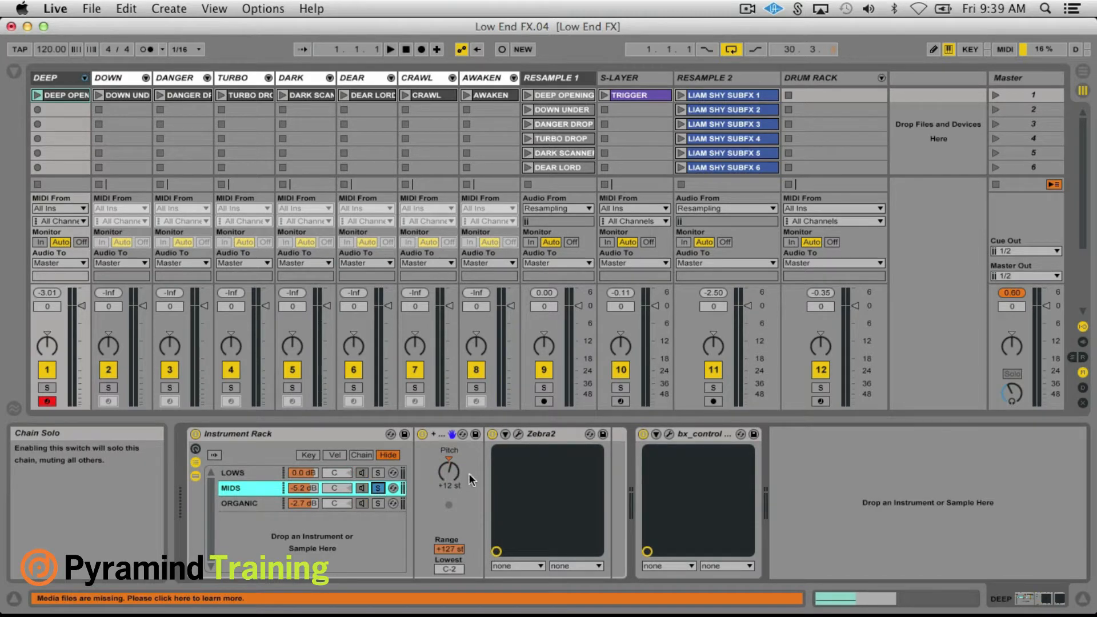
- In Zebra2's Deep Sub FX folder, load Danger Drop, Turbo Drop and Dear Lord in turn
left_click(525, 434)
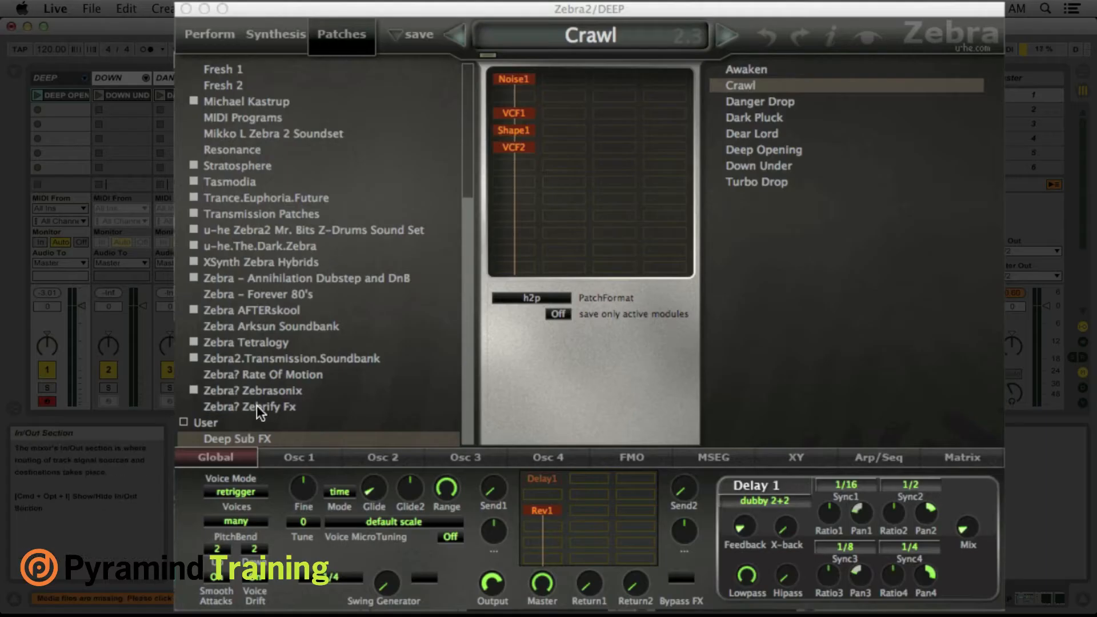
left_click(759, 102)
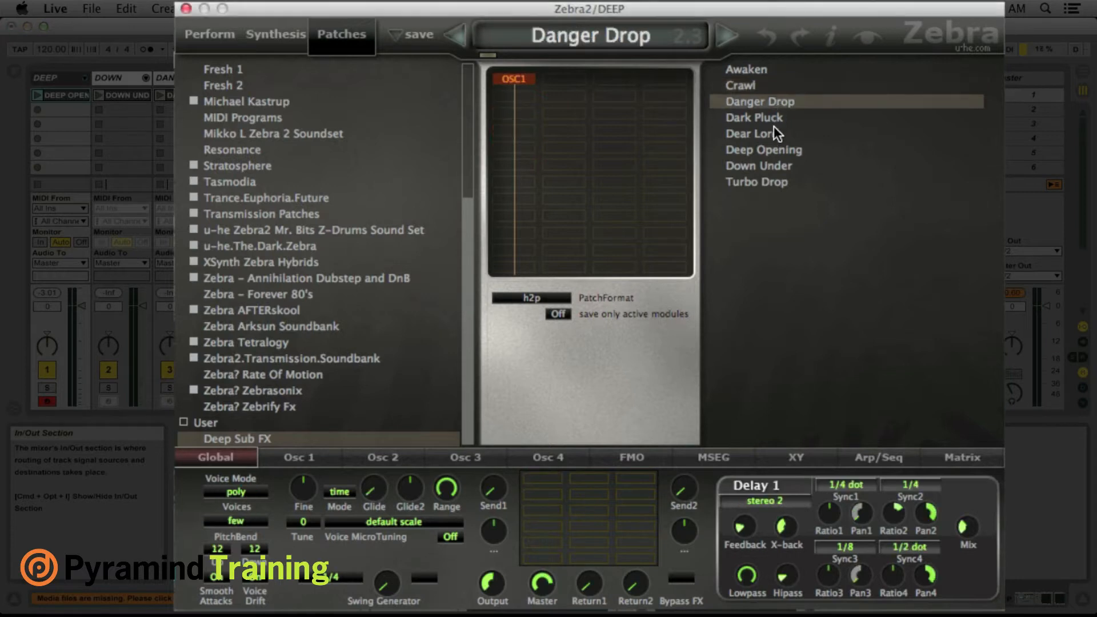
left_click(755, 182)
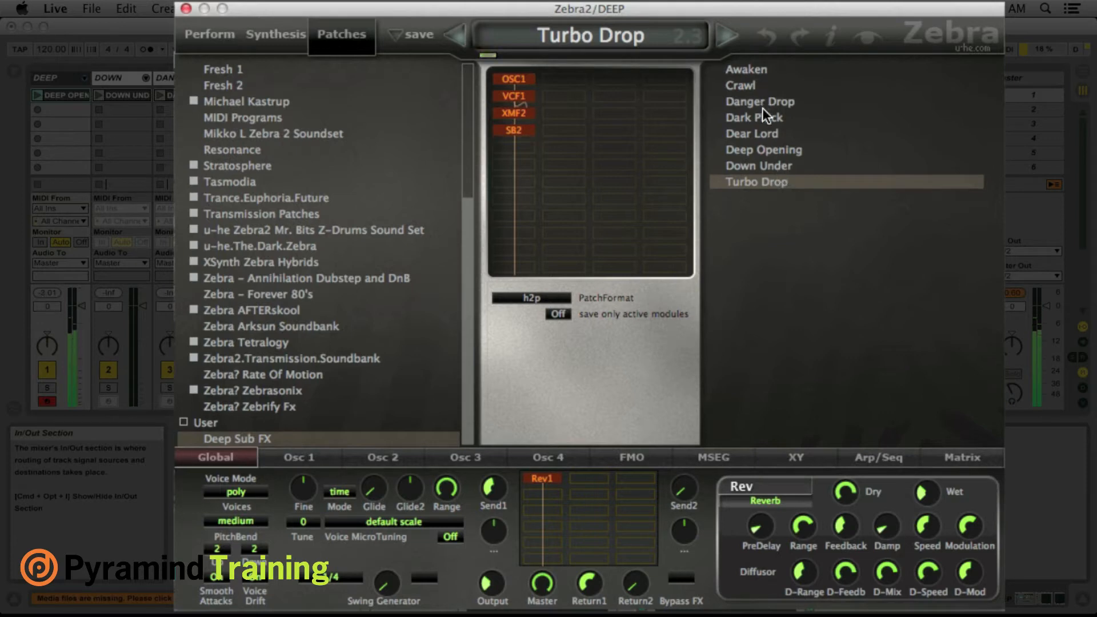
left_click(752, 134)
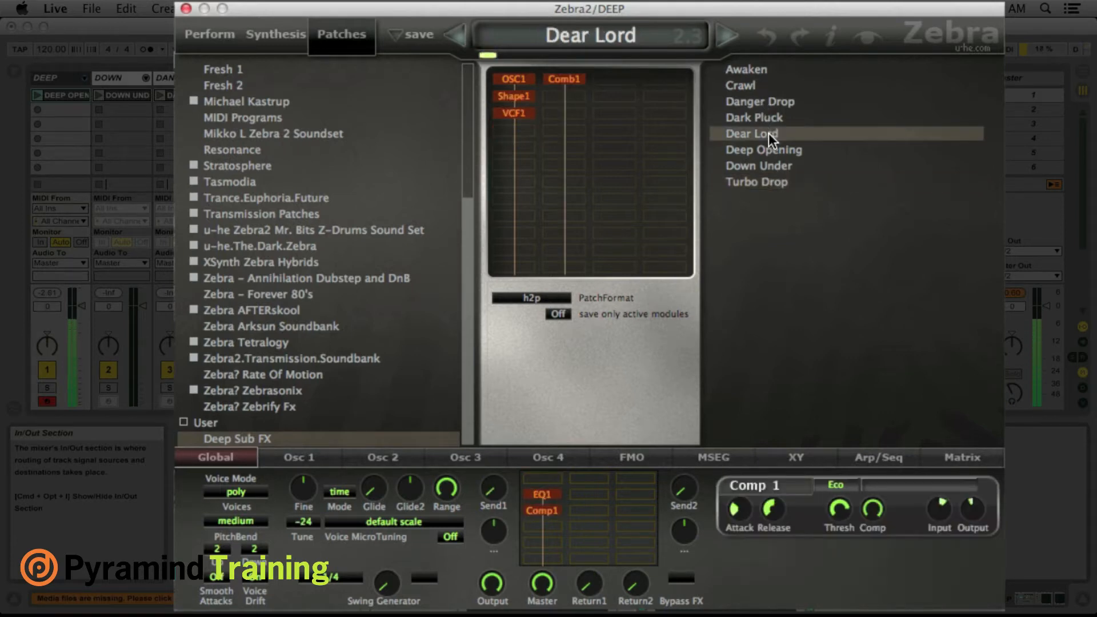
left_click(764, 149)
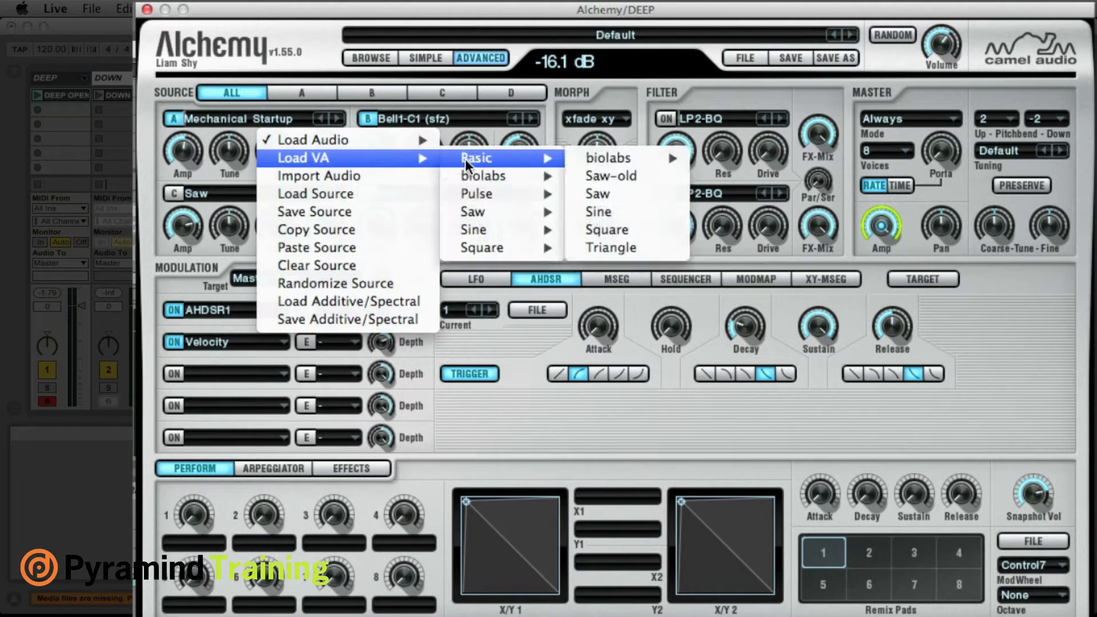
mouse_move(482, 176)
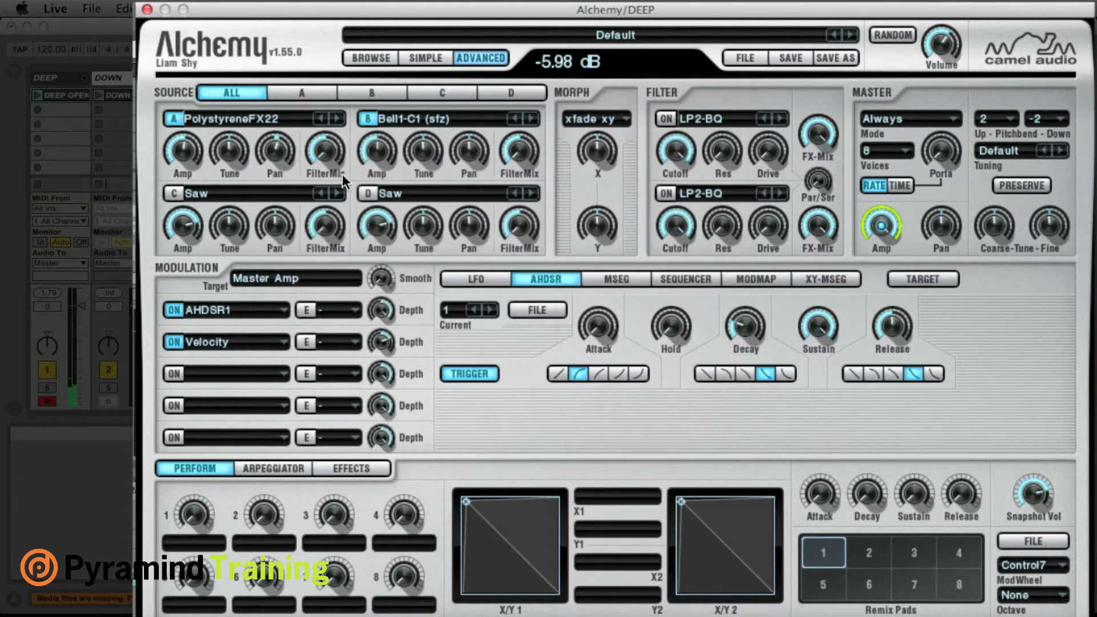
- Step Alchemy's source A to QuarryPounder and on to another sound
left_click(338, 117)
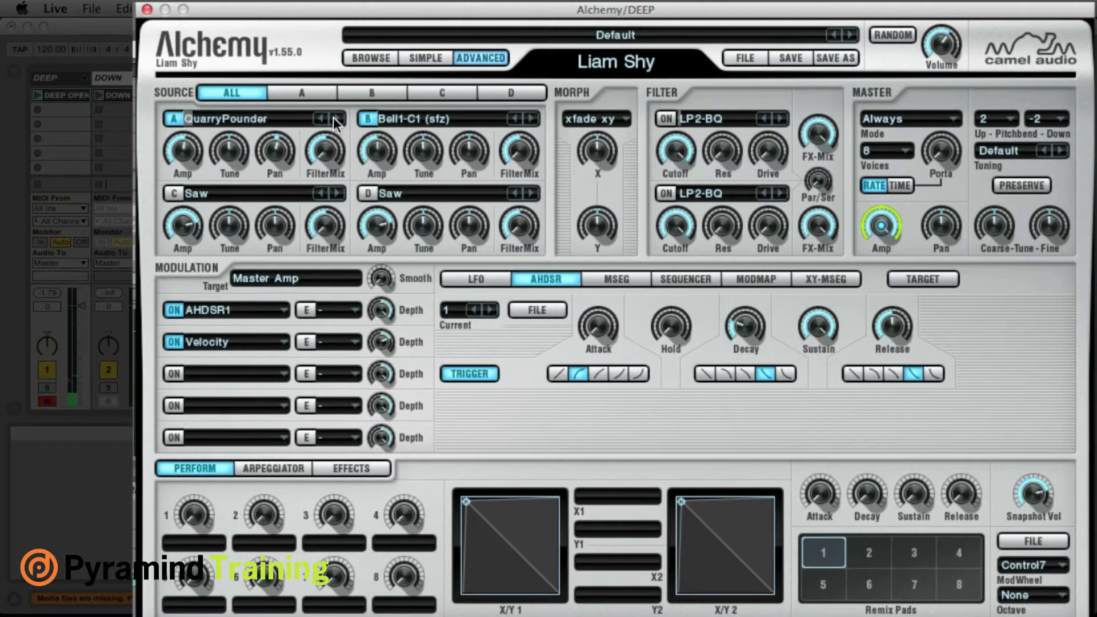
left_click(336, 118)
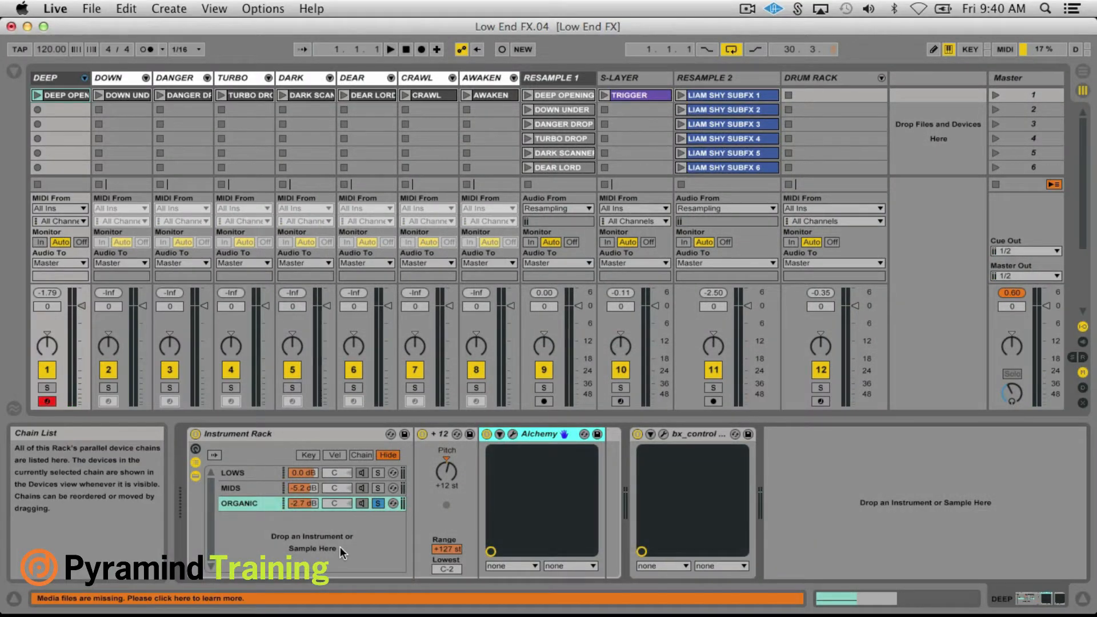
- Launch the TURBO DROP resample clip on RESAMPLE 1, then select an empty slot on the DOWN track
left_click(241, 503)
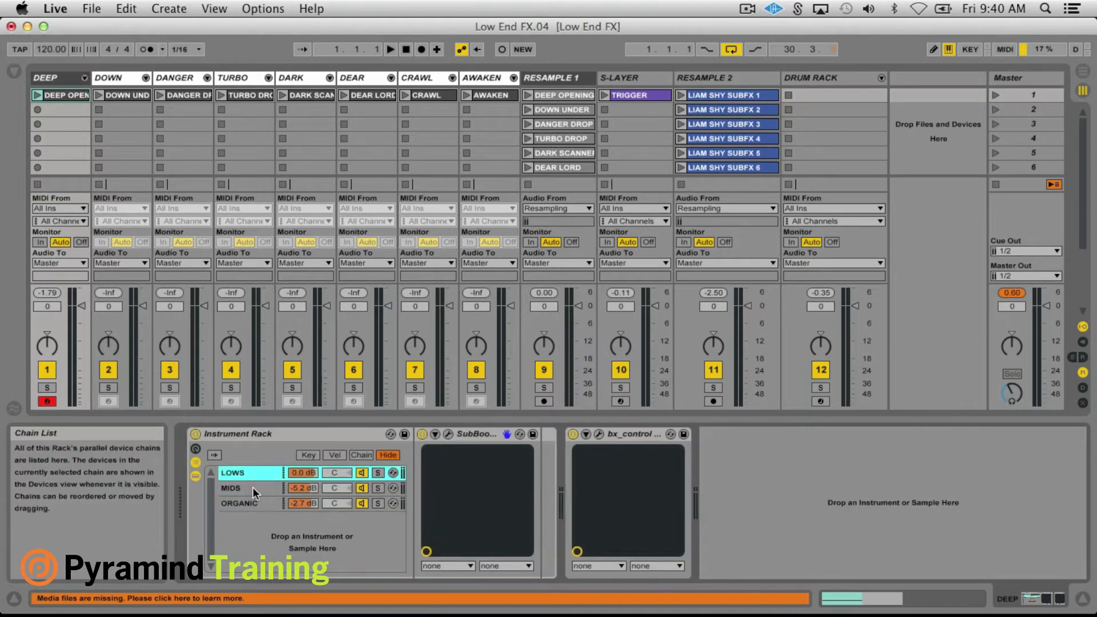
mouse_move(264, 500)
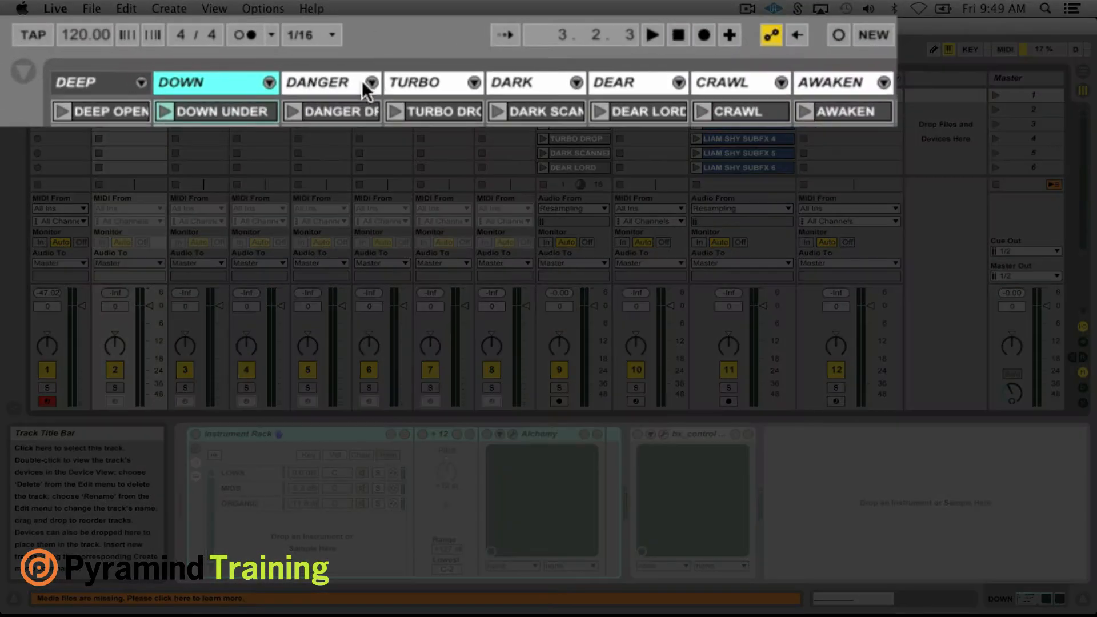
left_click(535, 82)
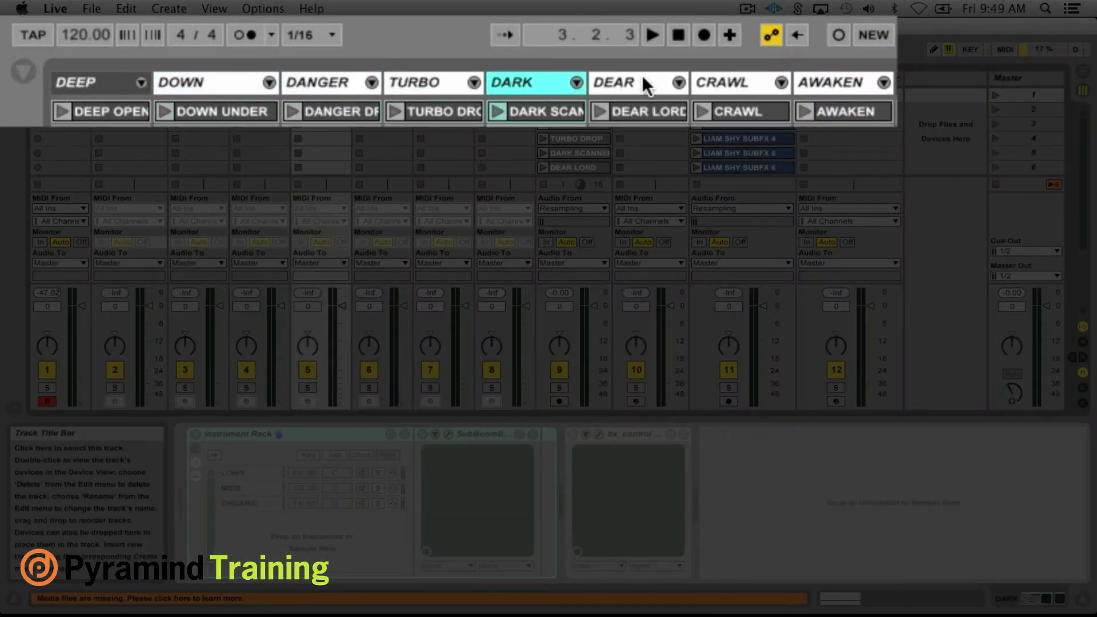
left_click(635, 82)
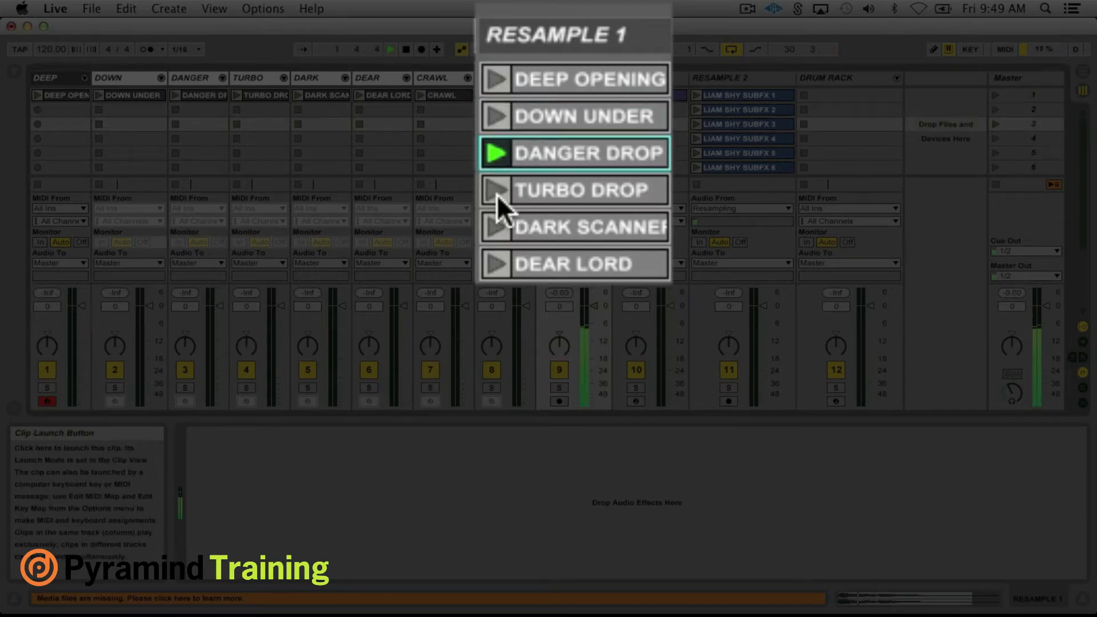
left_click(573, 190)
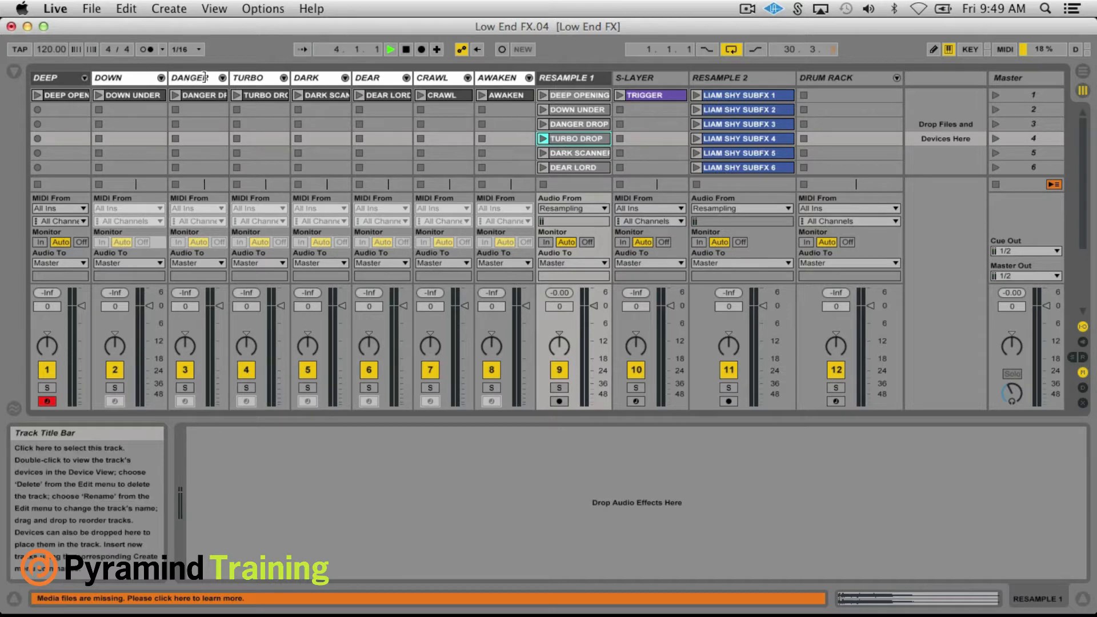
left_click(128, 77)
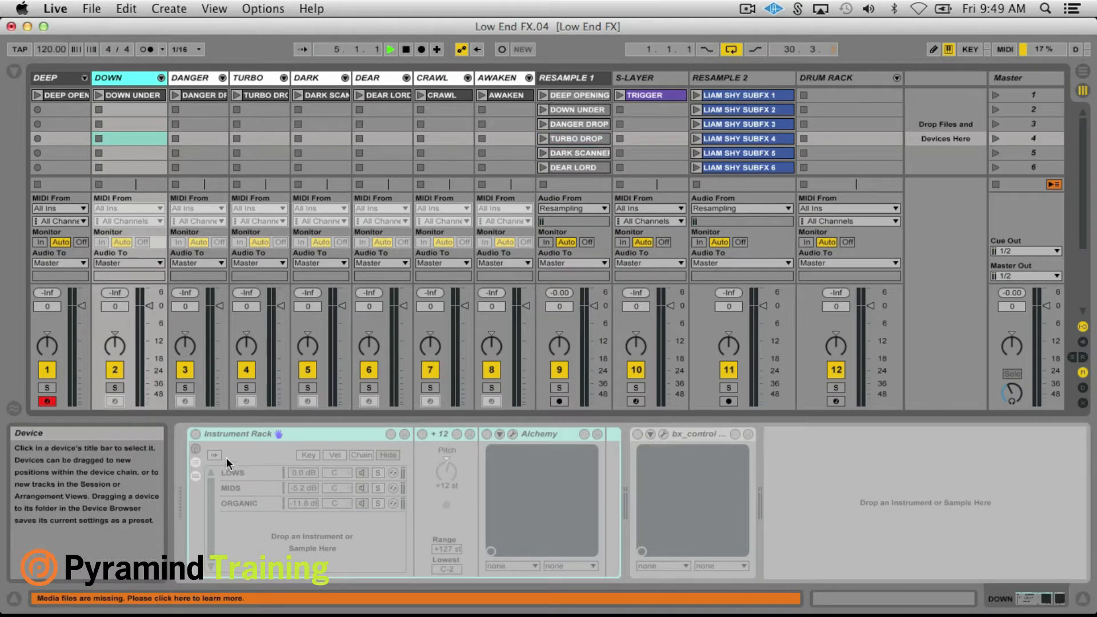
mouse_move(231, 480)
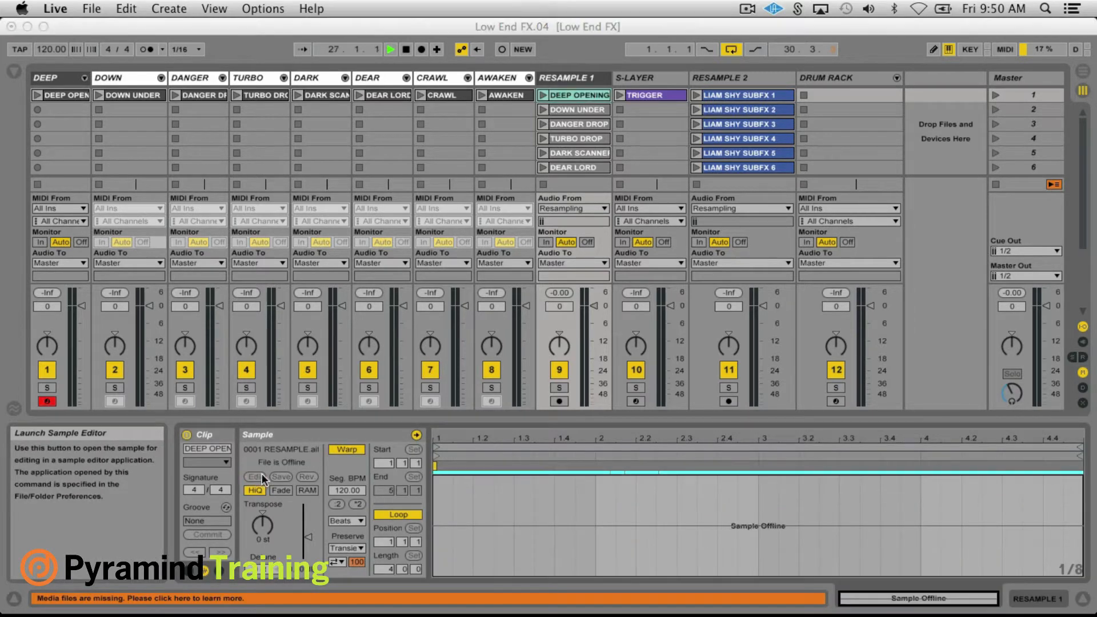
- Open the resampled audio in iZotope RX 3, view 0004 RESAMPLE.aif, and close the editor
left_click(254, 491)
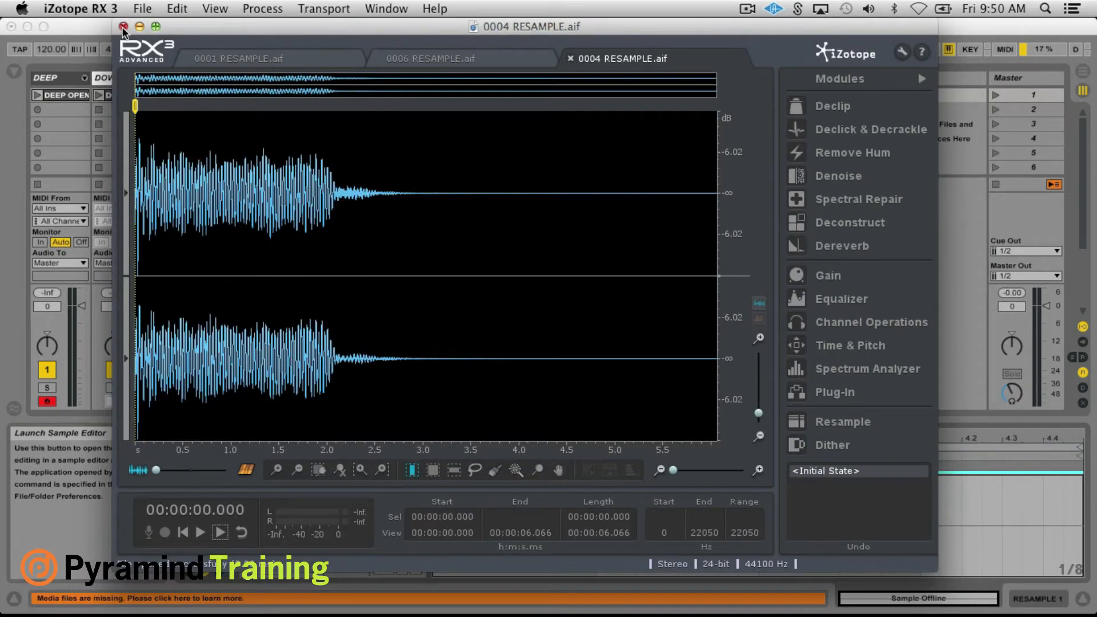
left_click(123, 26)
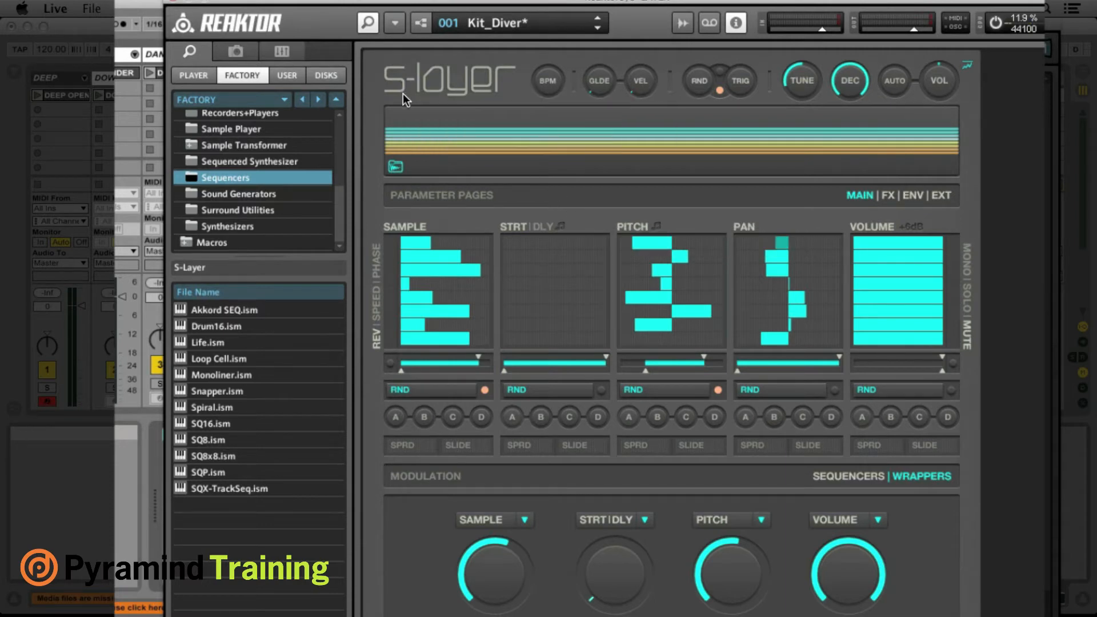
mouse_move(460, 156)
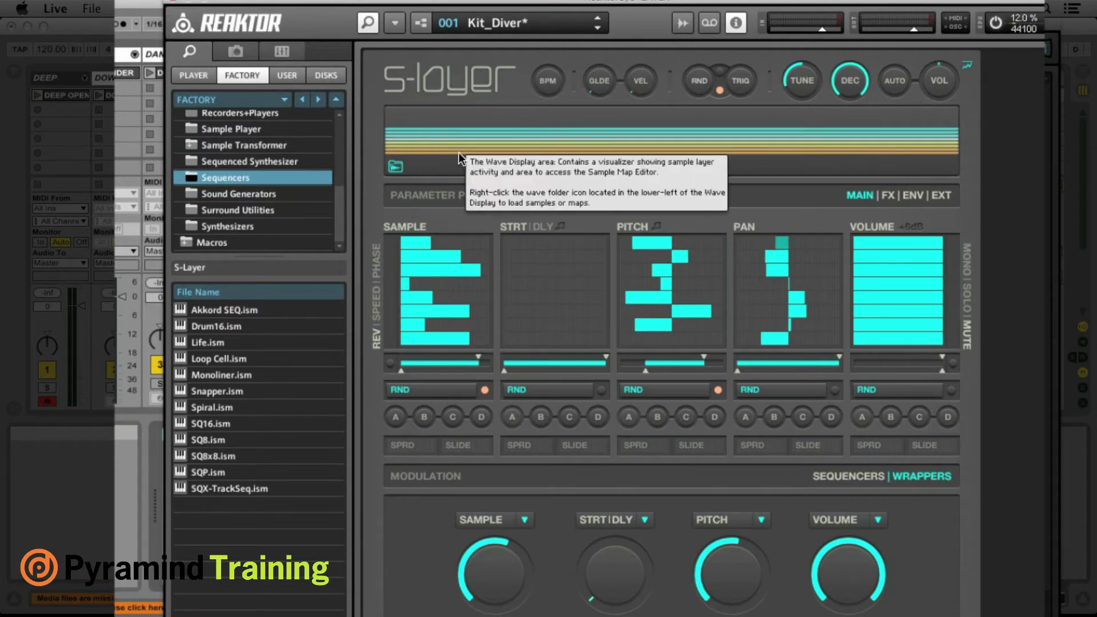
mouse_move(597, 265)
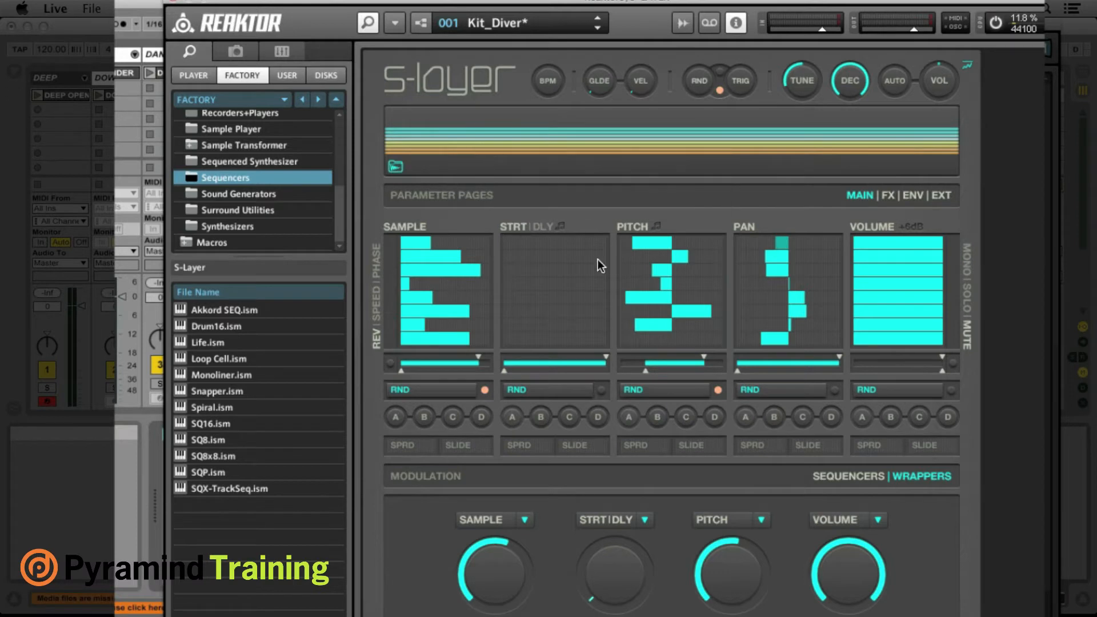
mouse_move(587, 289)
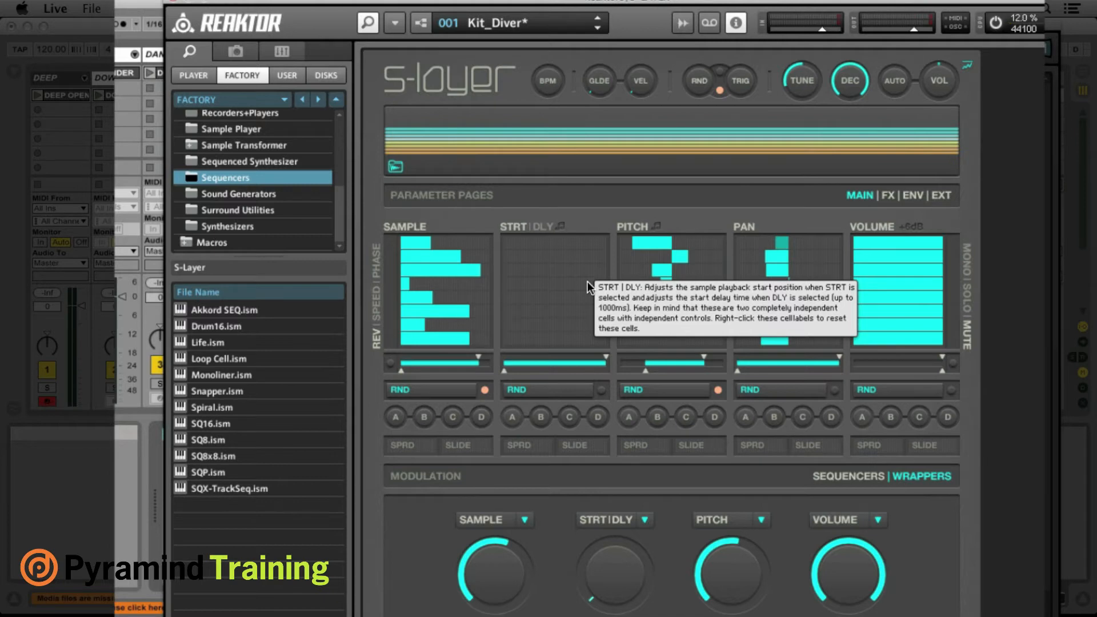
mouse_move(595, 262)
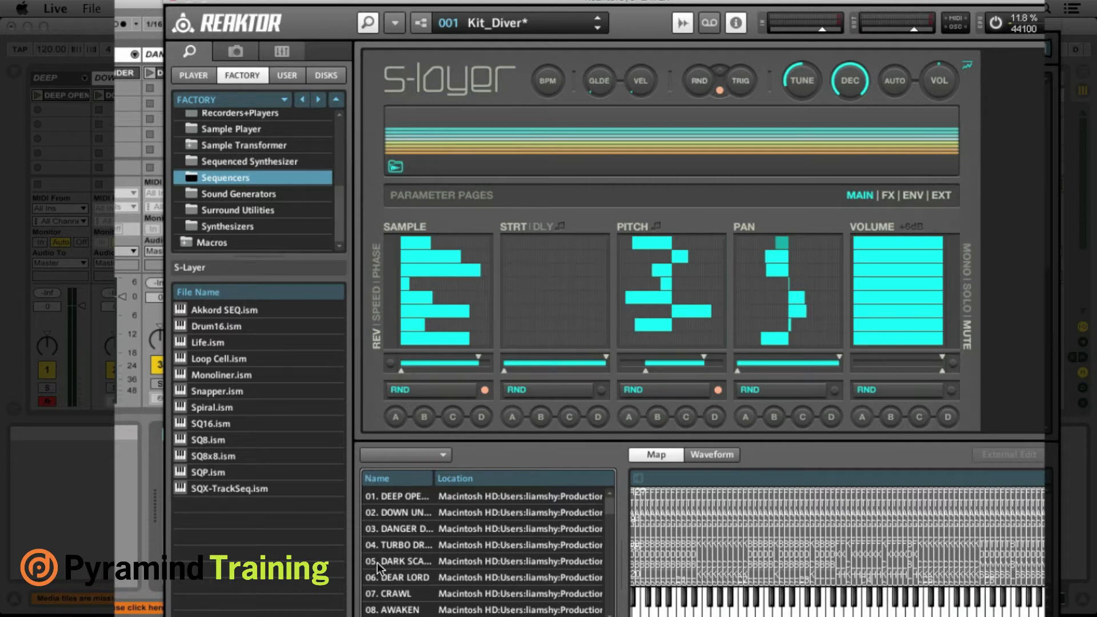
mouse_move(531, 555)
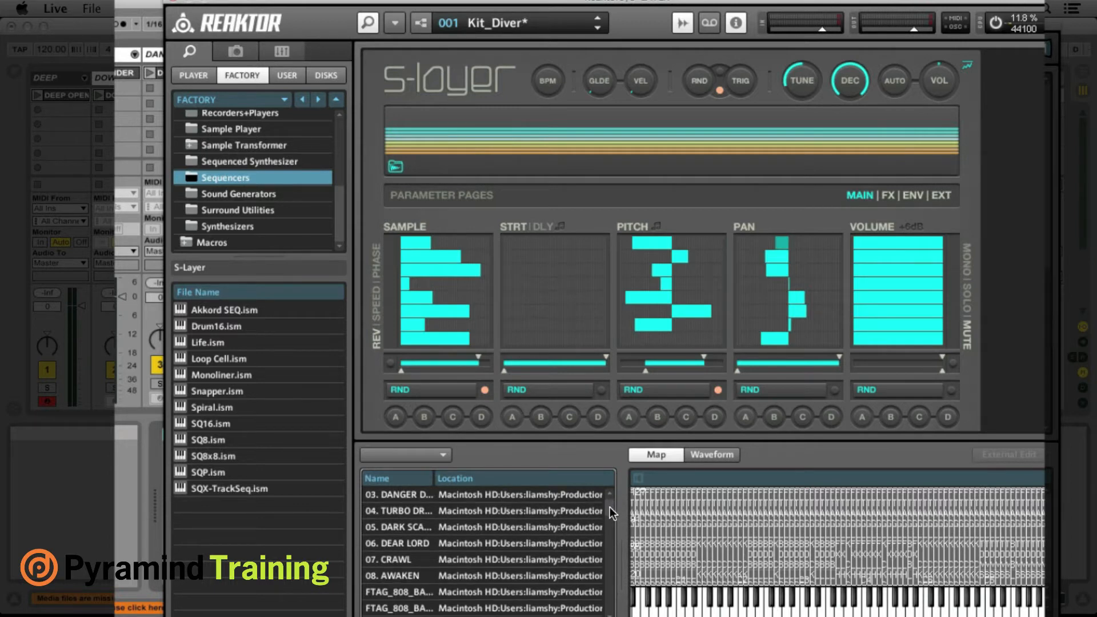
scroll("down", 3)
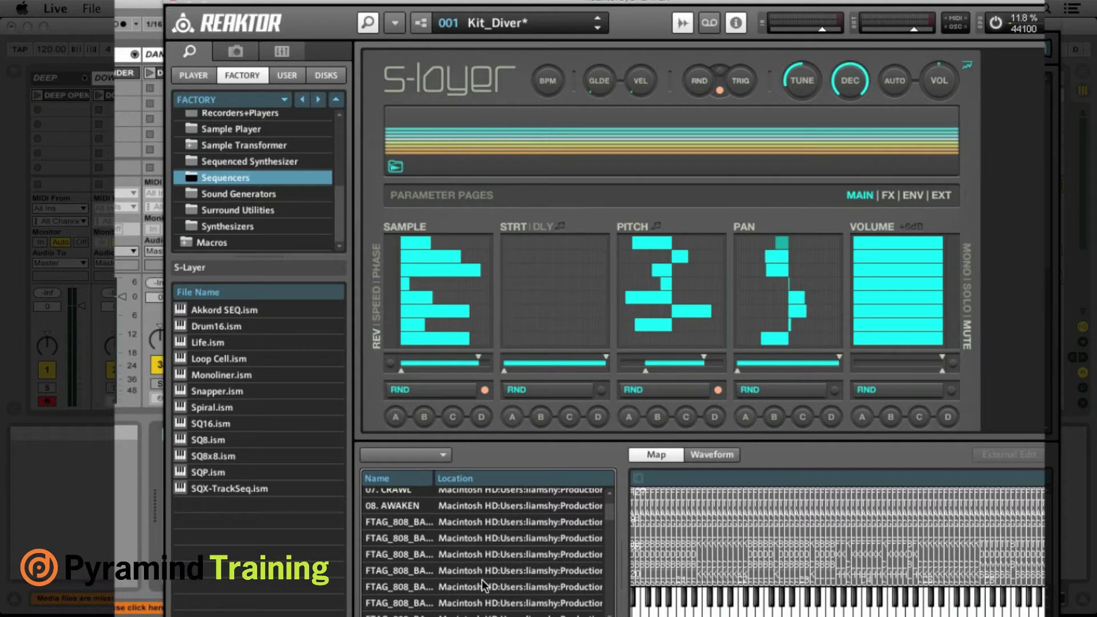
scroll("down", 3)
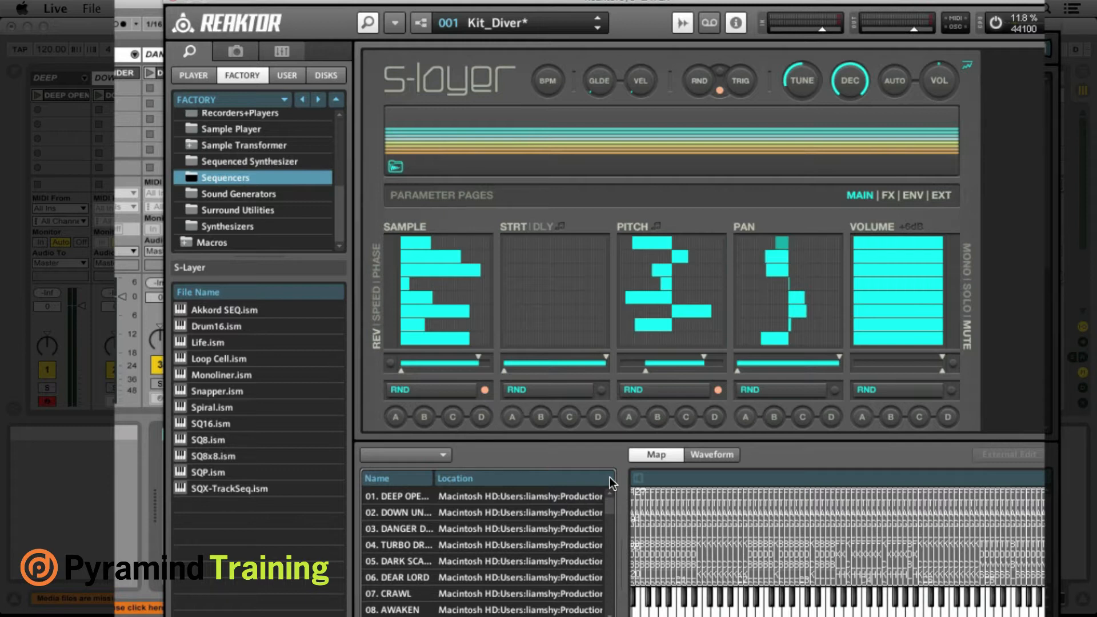
mouse_move(613, 509)
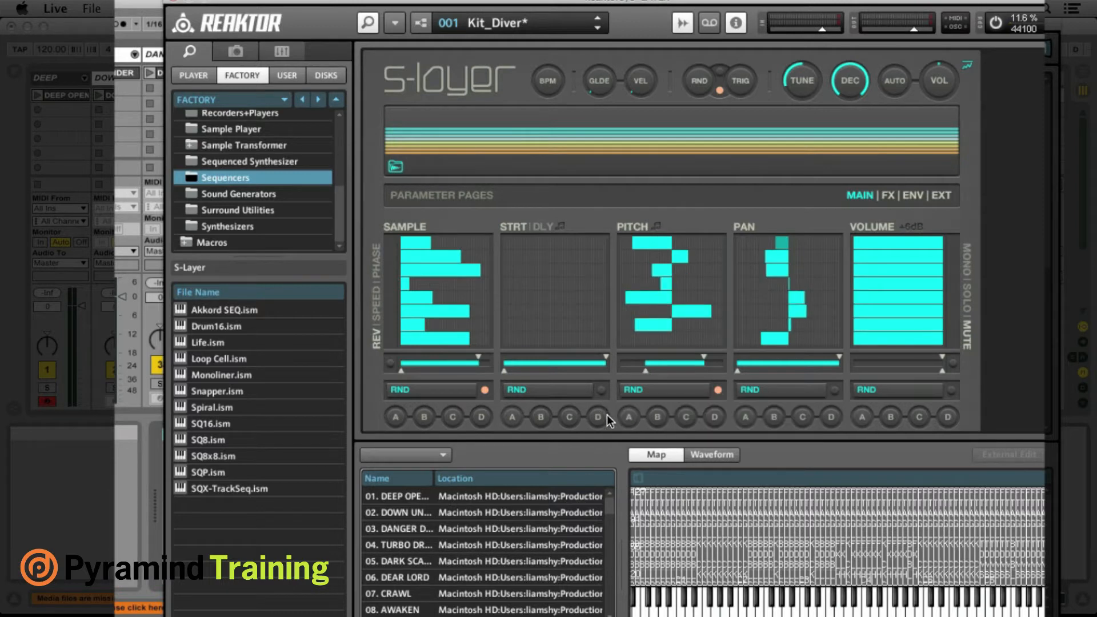
mouse_move(651, 178)
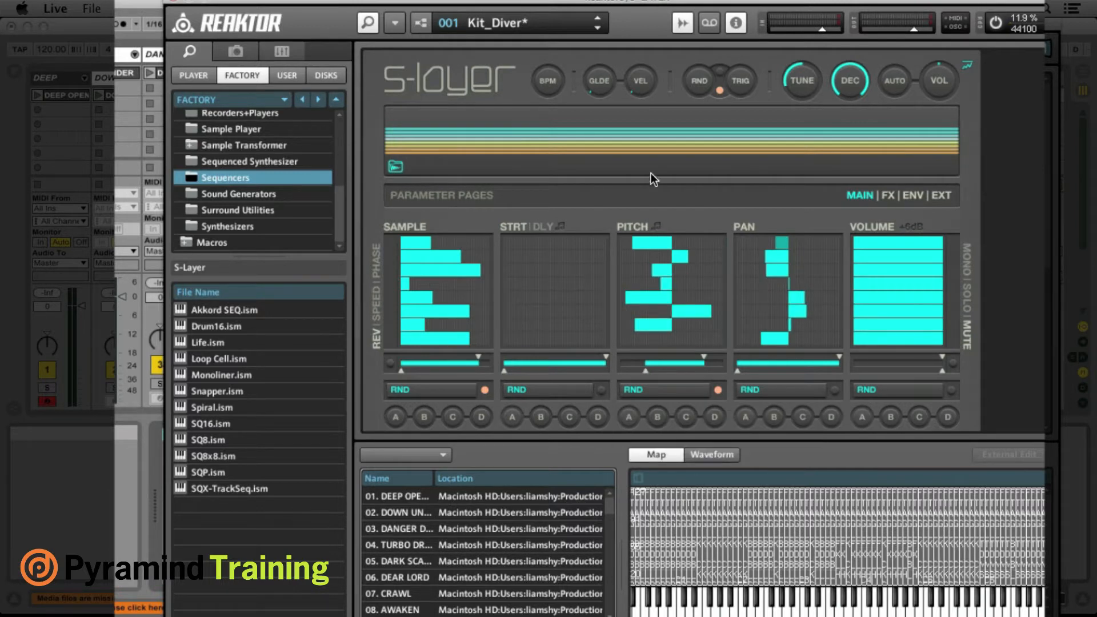
- Hit RND four times for new S-Layer sample and pitch patterns, then trigger the combination twice
left_click(700, 80)
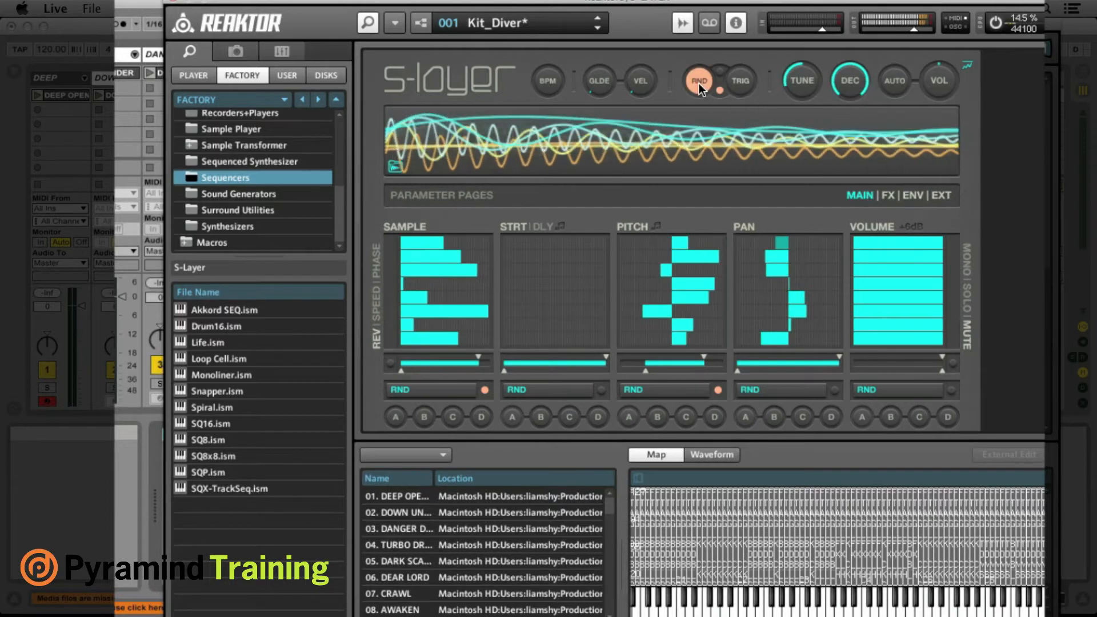
left_click(697, 79)
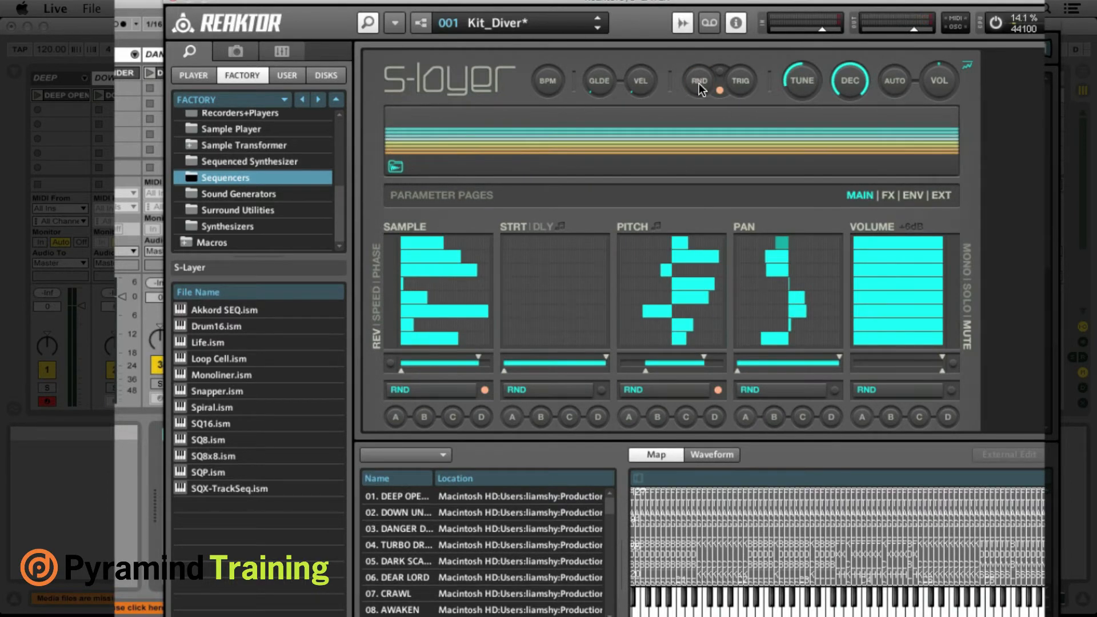
left_click(696, 80)
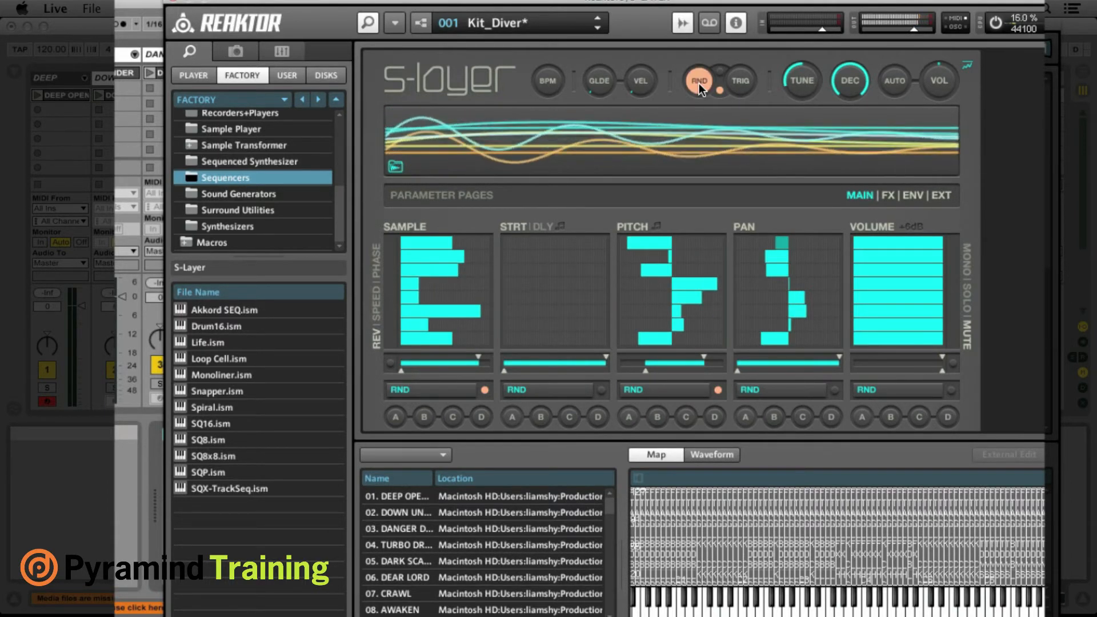
left_click(696, 80)
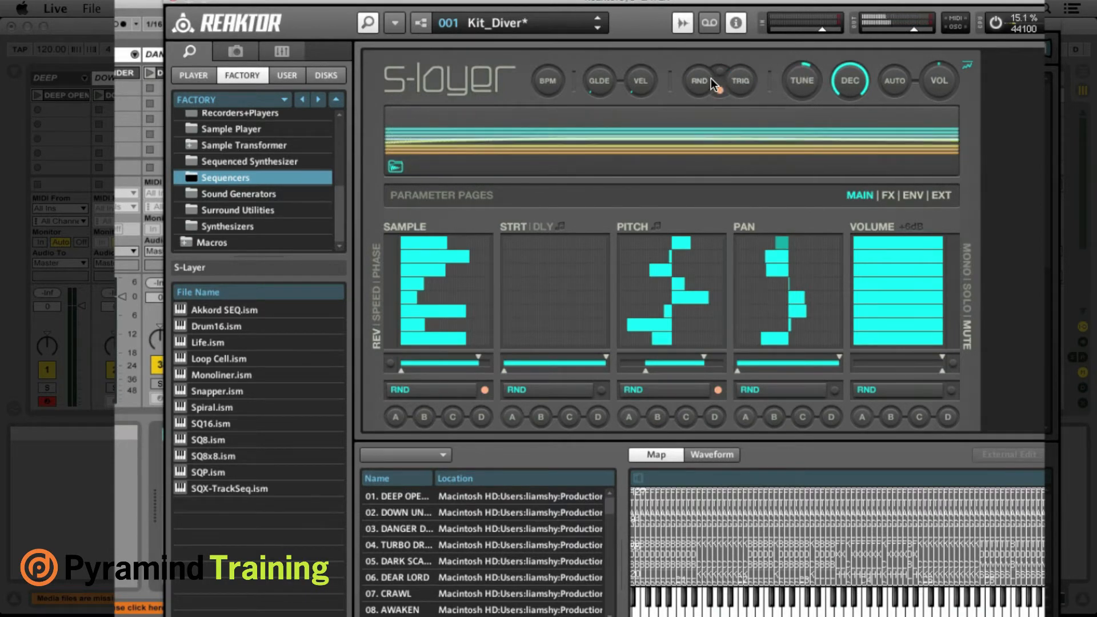
left_click(741, 80)
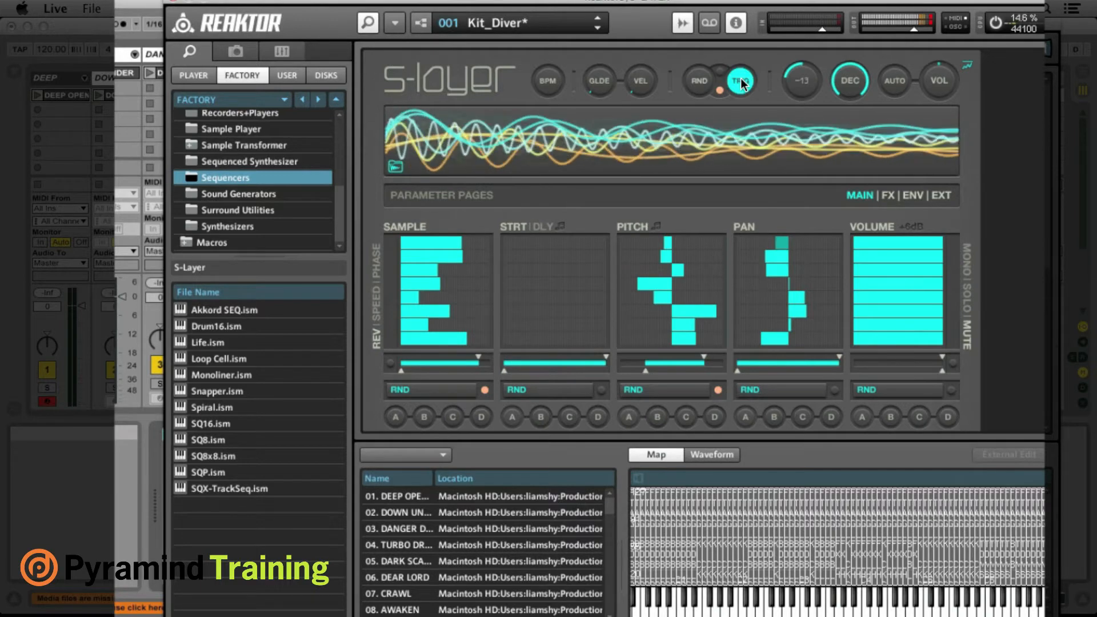
left_click(739, 79)
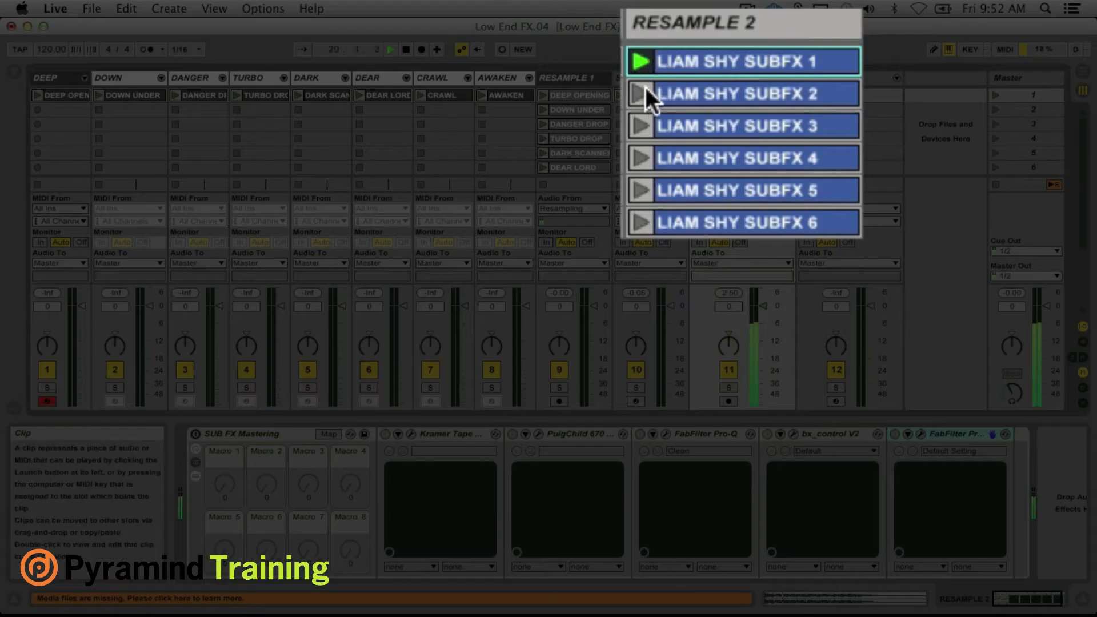
- Launch the second and third LIAM SHY SUBFX clips on RESAMPLE 2
left_click(640, 93)
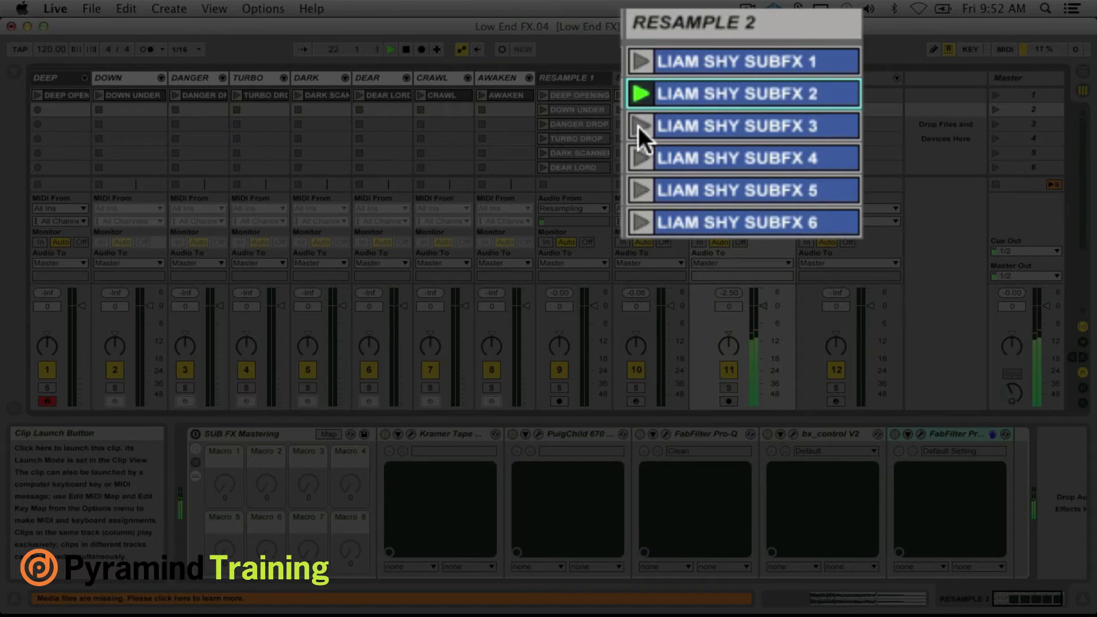
left_click(640, 126)
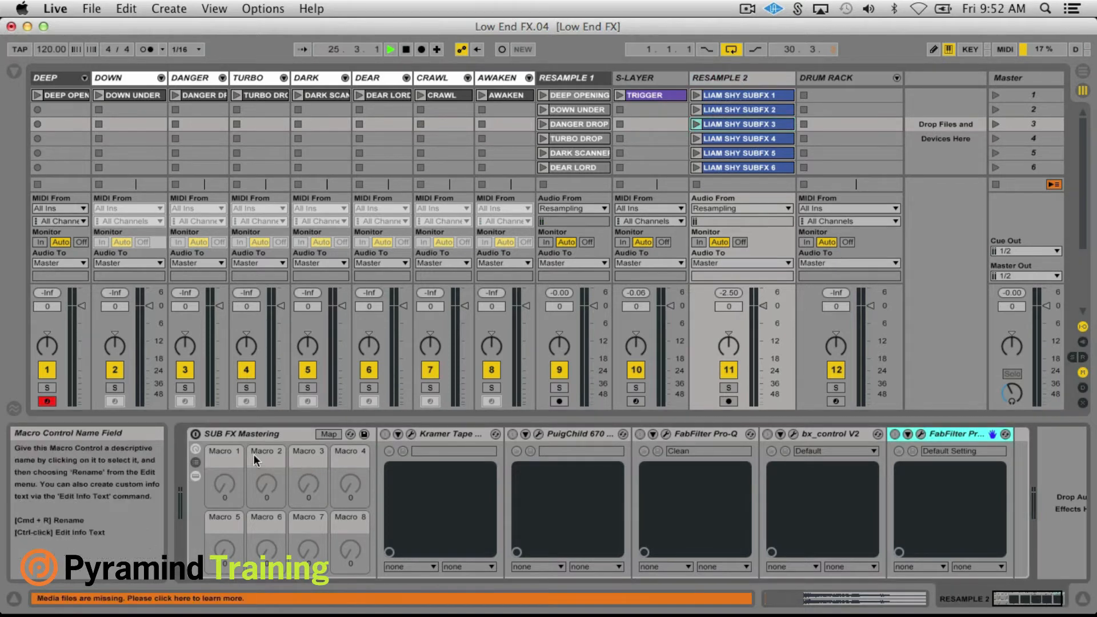
left_click(328, 434)
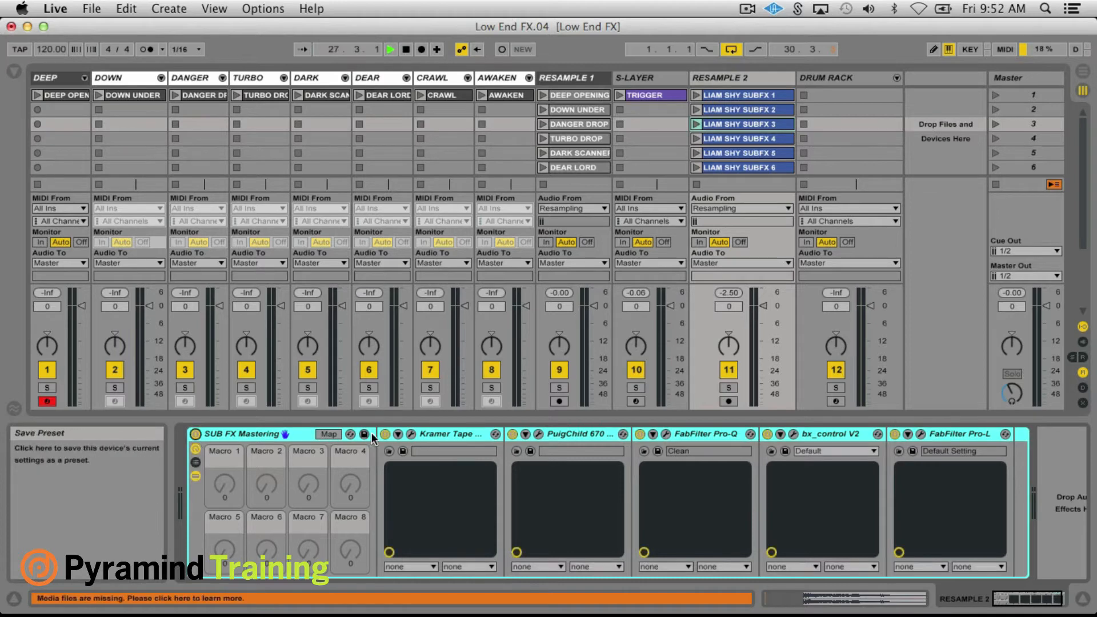
left_click(411, 434)
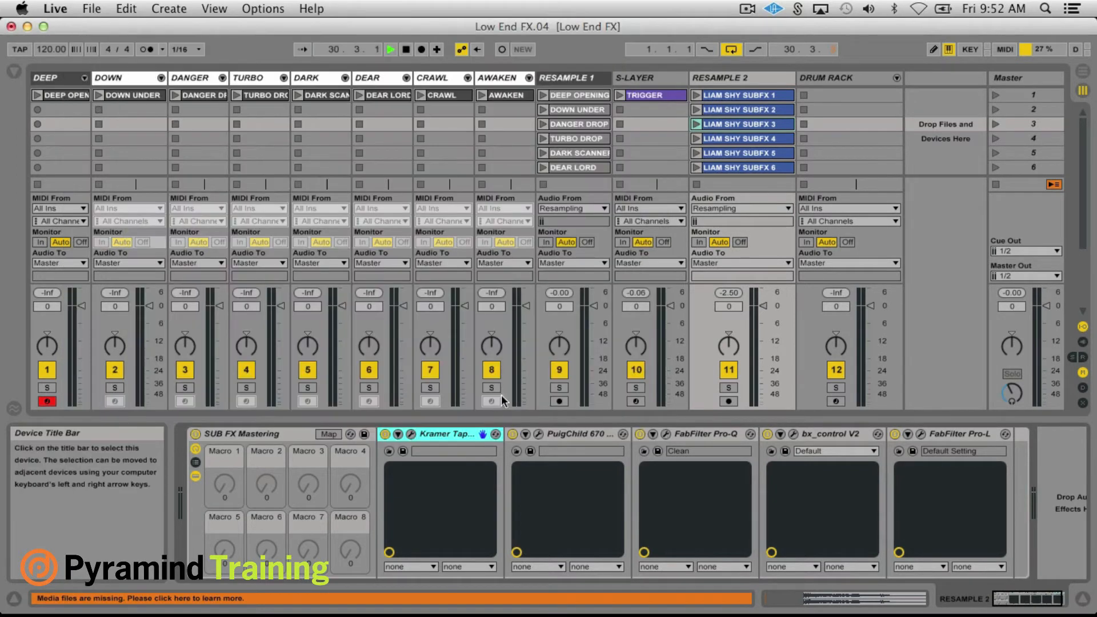
left_click(547, 434)
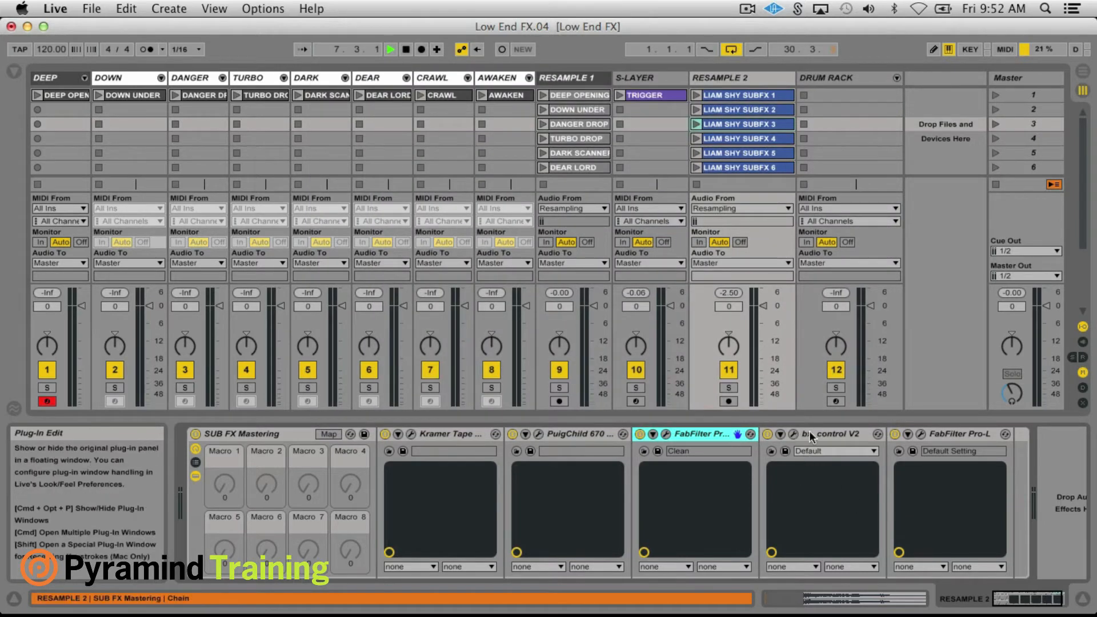
left_click(797, 434)
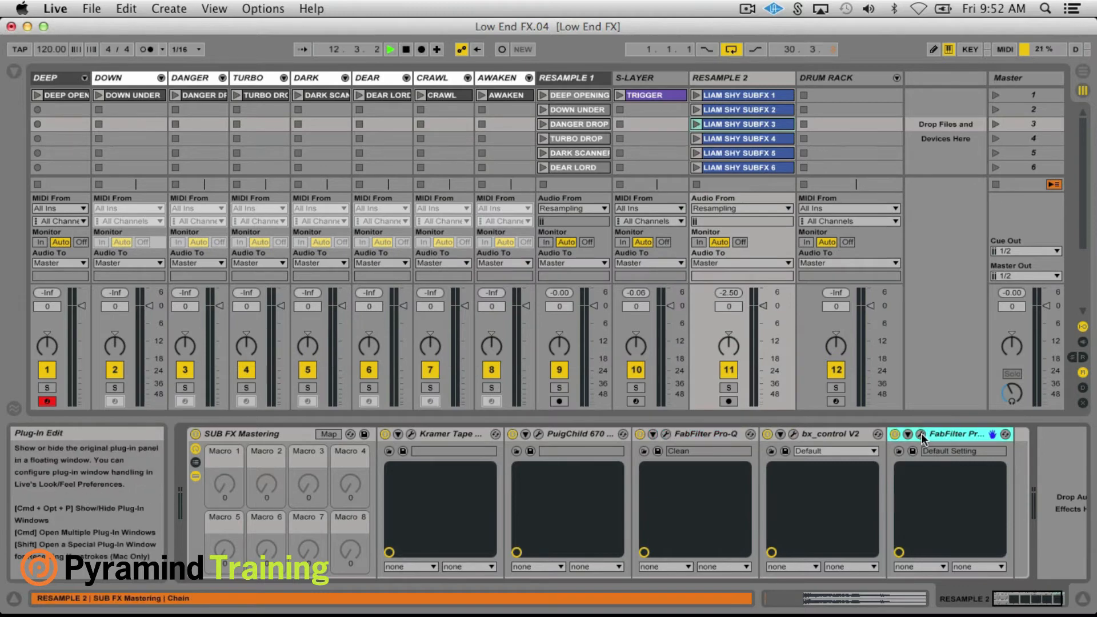
left_click(922, 435)
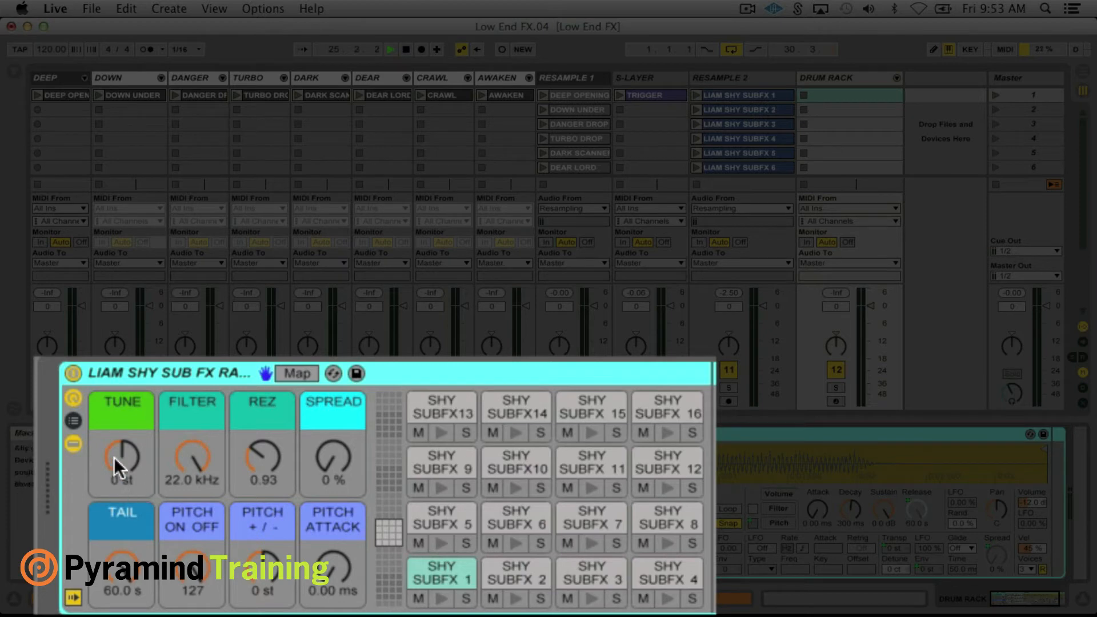
mouse_move(195, 458)
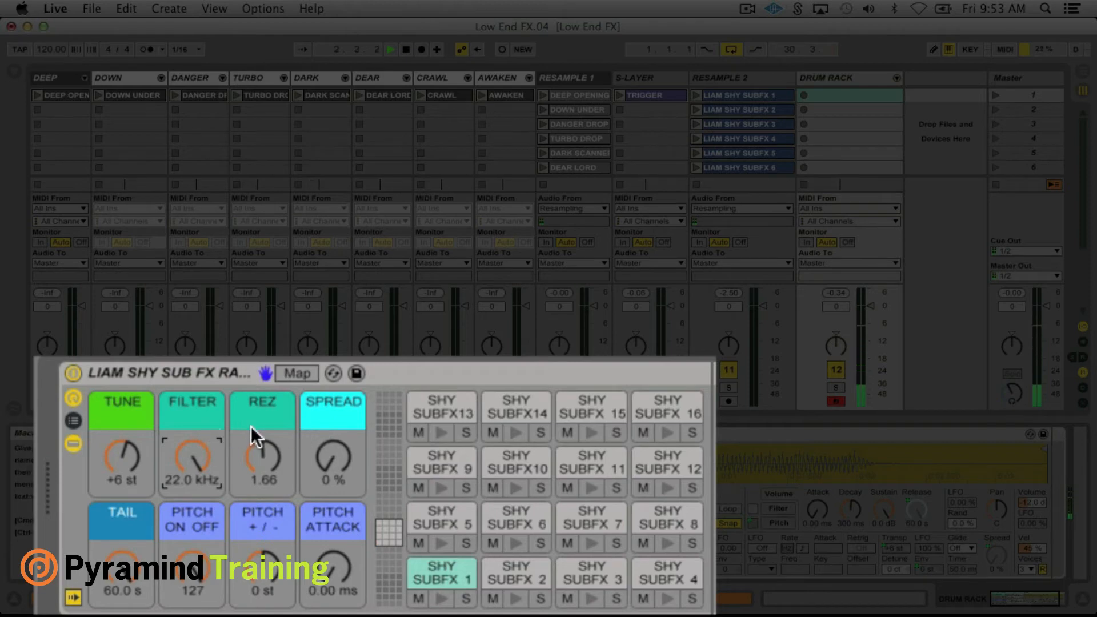
- Raise the rack's Pitch +/- macro to +36 st while auditioning the pads
left_click_drag(334, 461, 334, 448)
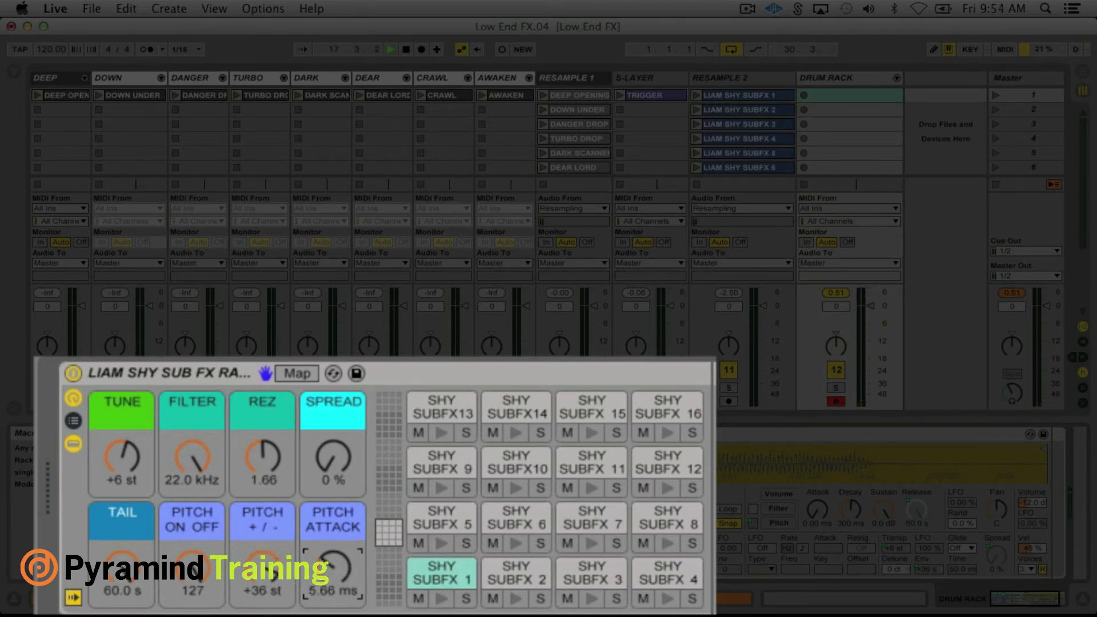
left_click(440, 597)
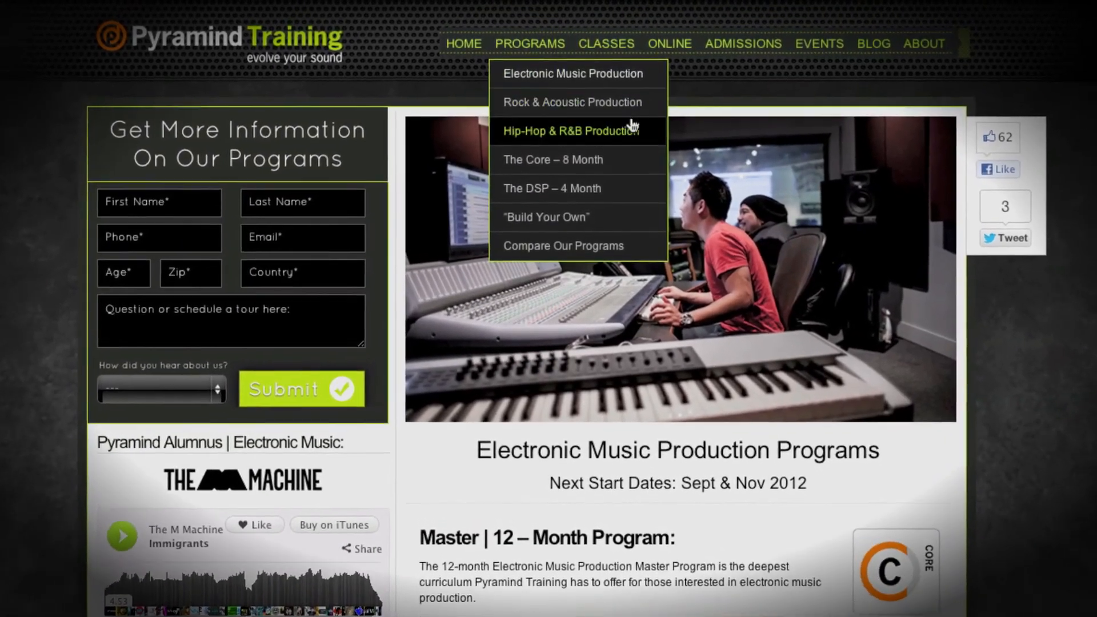
- Scroll down to the Master 12-Month Program's certifications and included course list
scroll("down", 3)
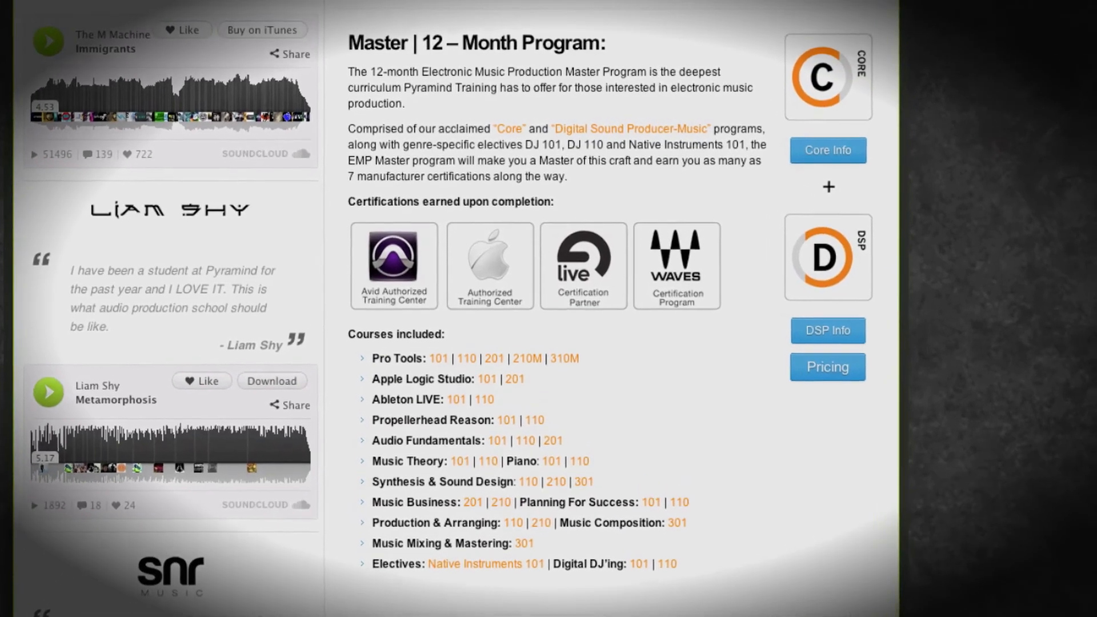